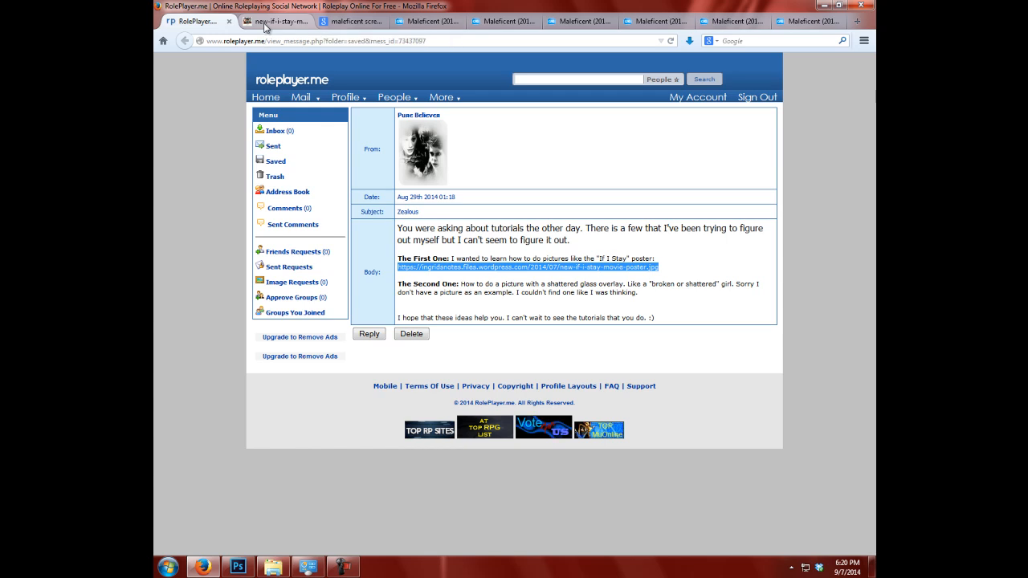
Step: View new-if-i-stay-movie-poster.jpg in Firefox as the layout reference
click(551, 269)
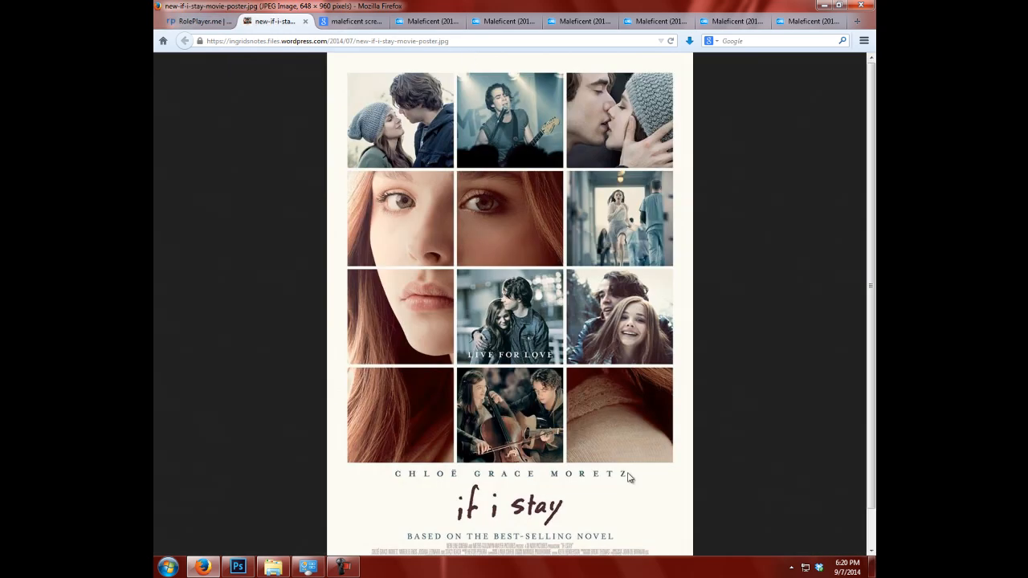
mouse_move(533, 228)
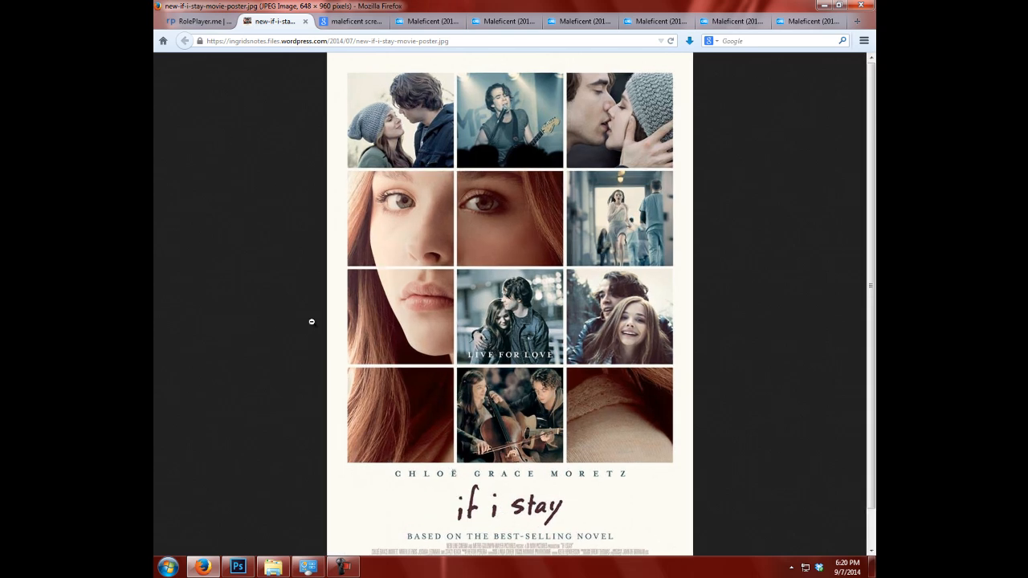
mouse_move(270, 553)
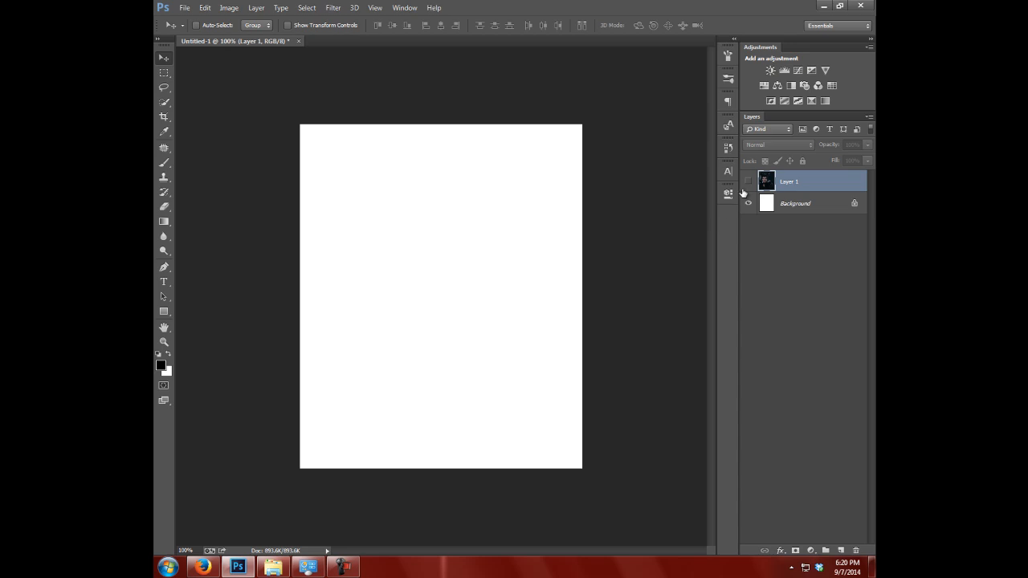
Step: Hide Layer 1's photo and make the white Background the active layer
click(748, 181)
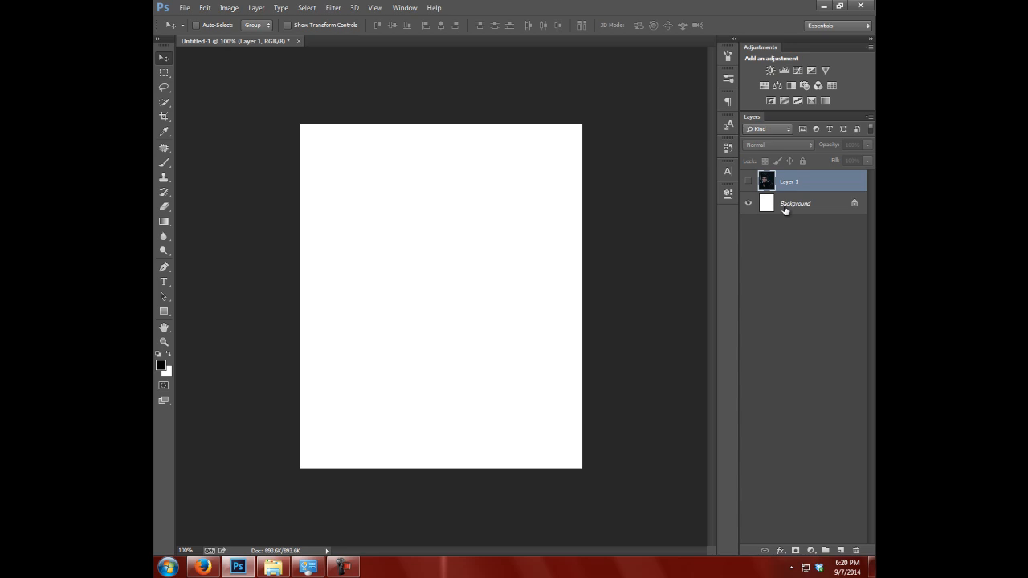
click(795, 203)
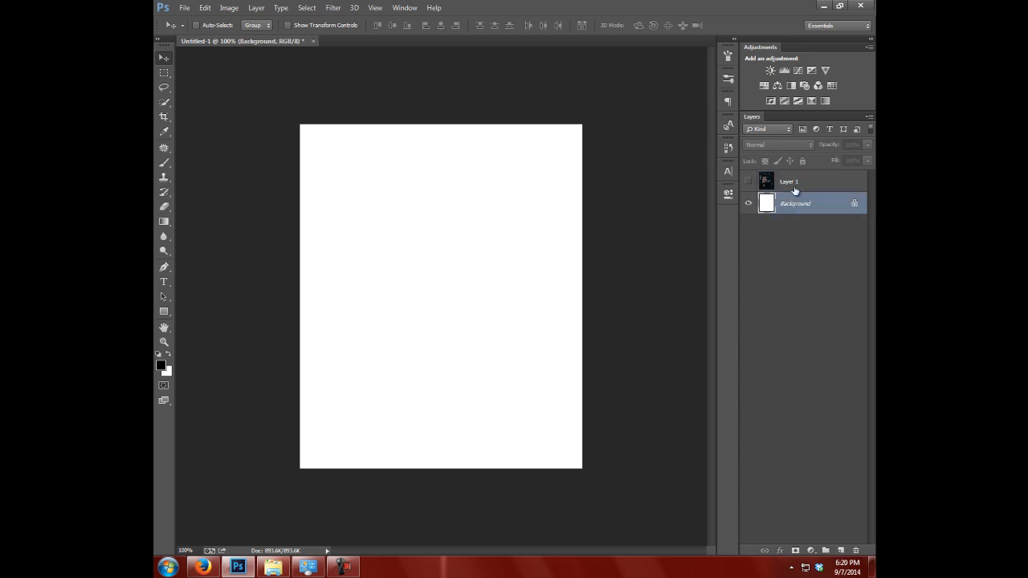
click(789, 181)
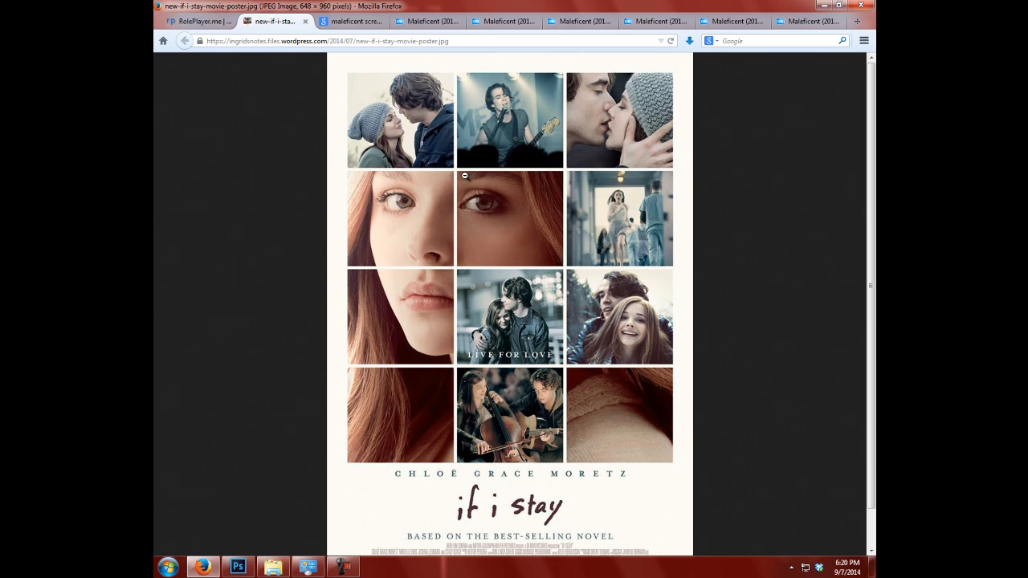
mouse_move(389, 469)
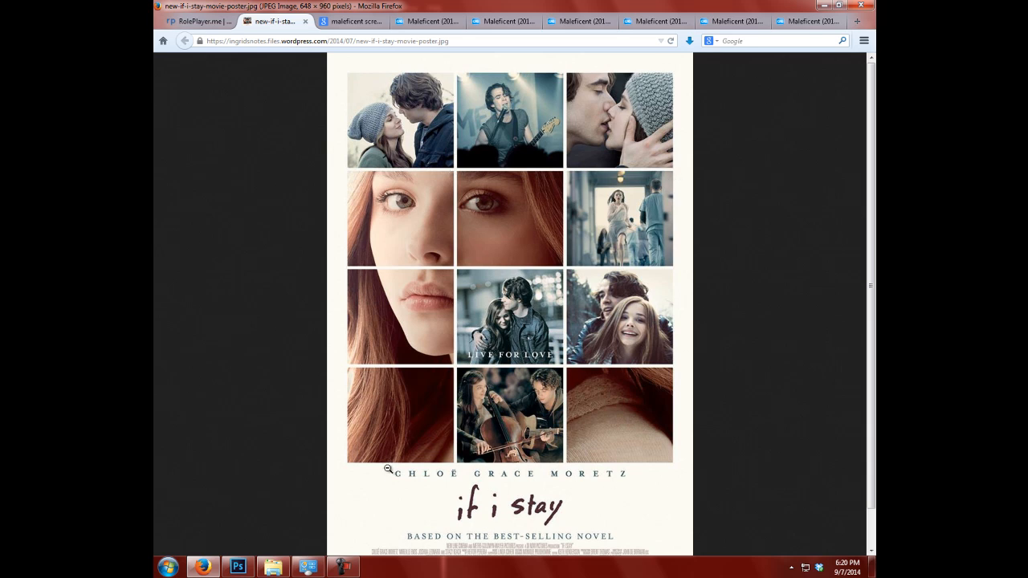
mouse_move(394, 403)
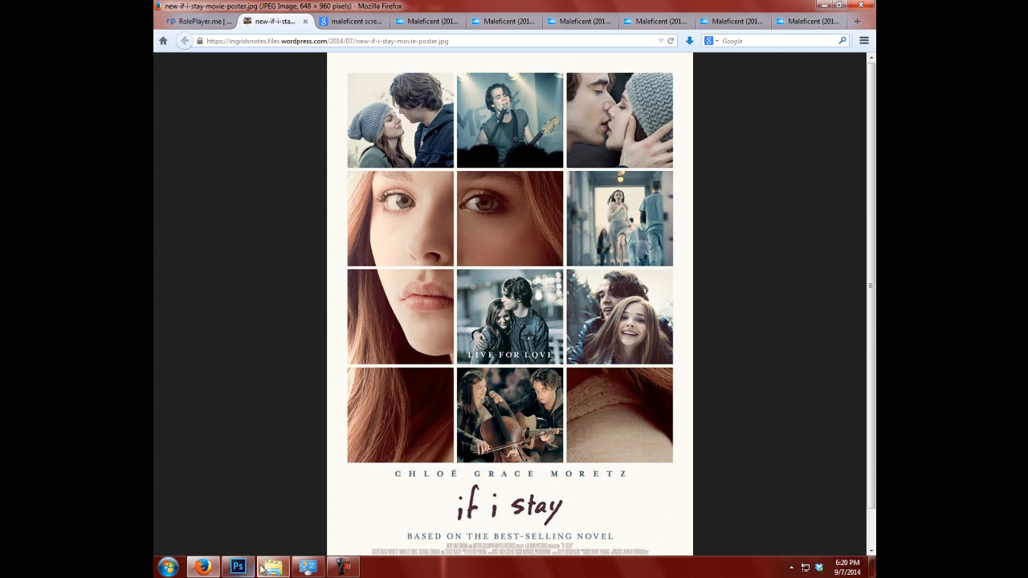
Step: Return from the poster reference to the blank Photoshop document
click(237, 567)
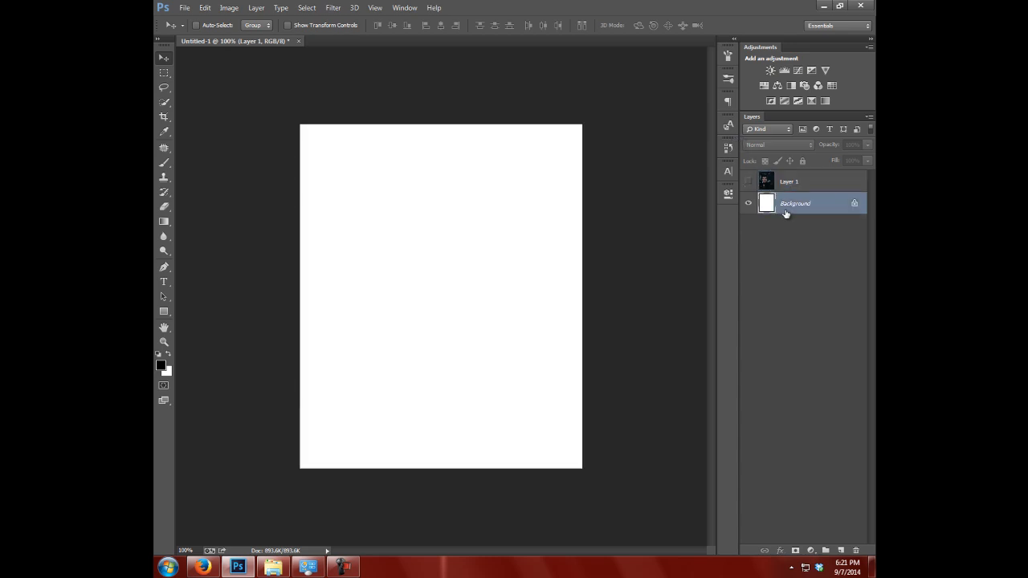
Step: Create a black rectangle shape 150 px wide and 137 px tall
click(795, 203)
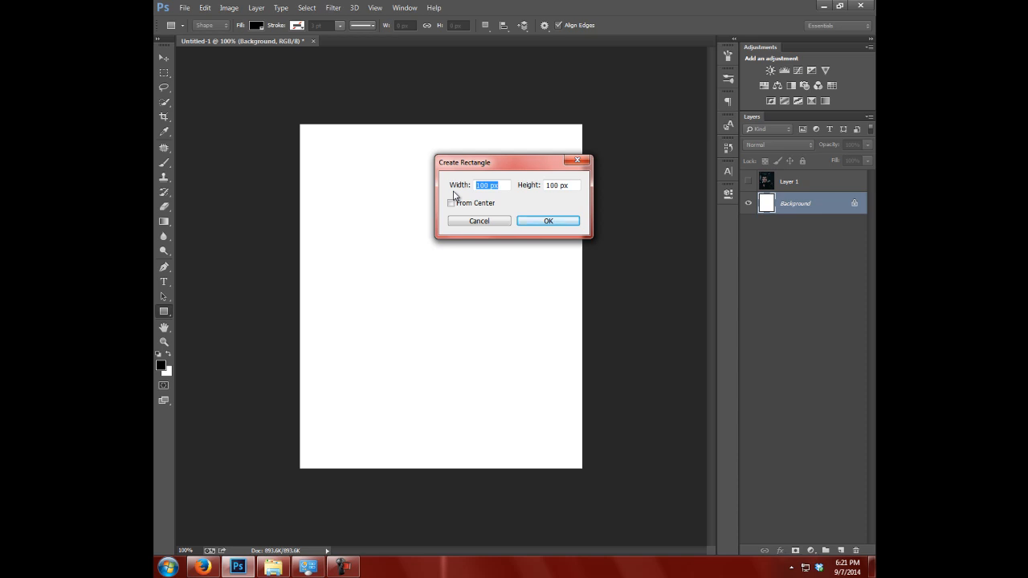
text(150)
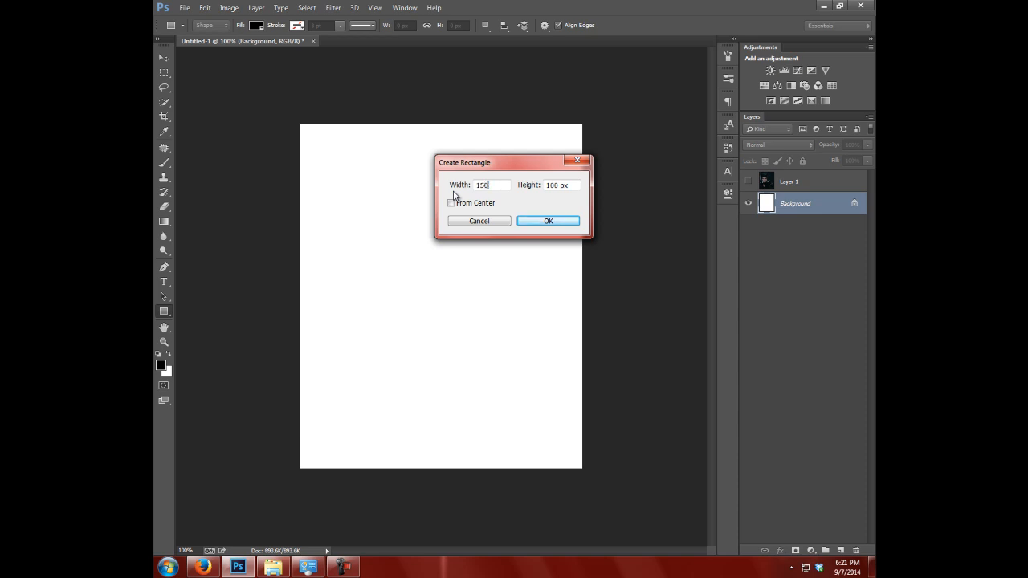
text(137)
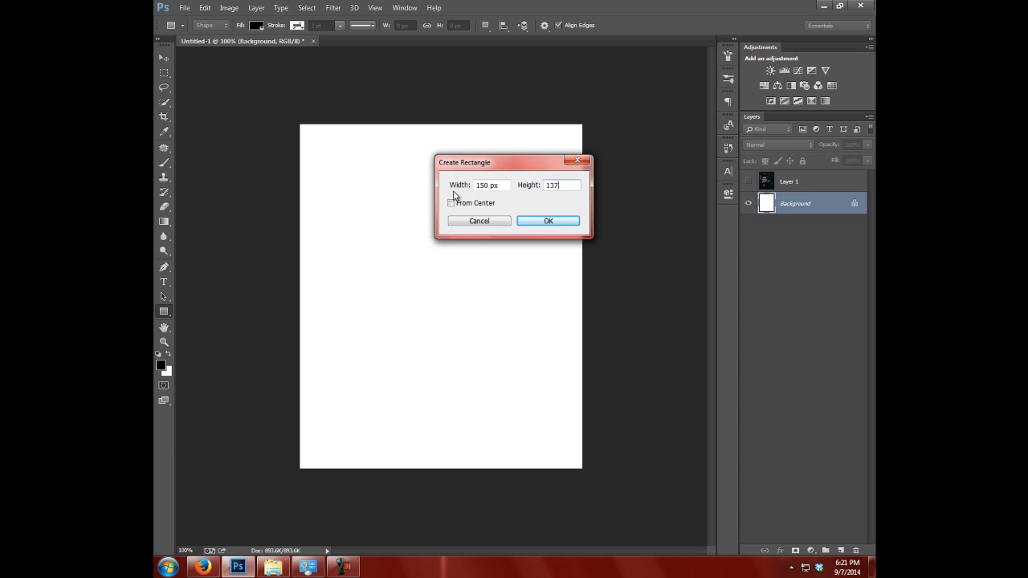
click(548, 221)
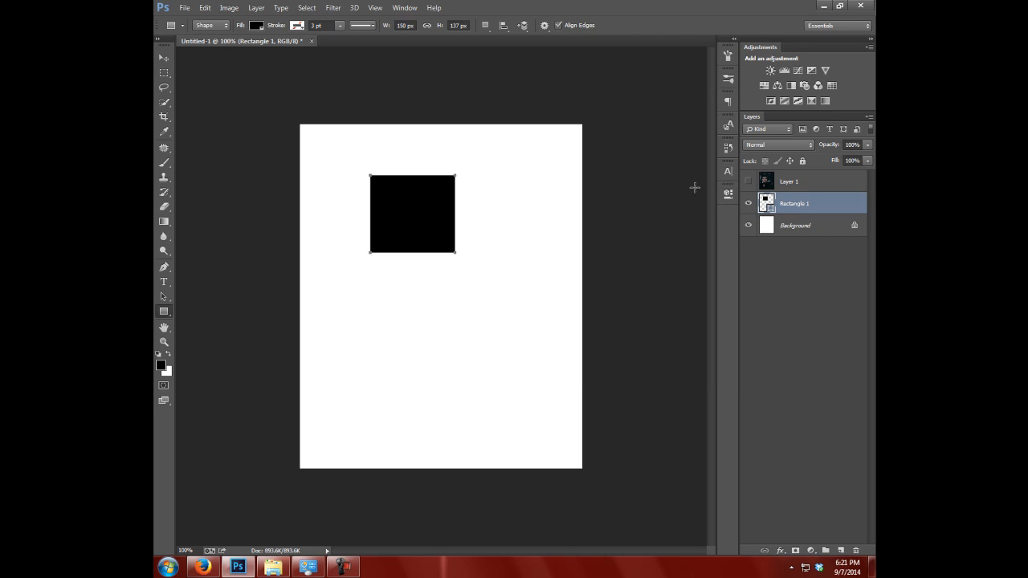
Step: Move the rectangle top-left and build a row of three aligned copies
click(164, 57)
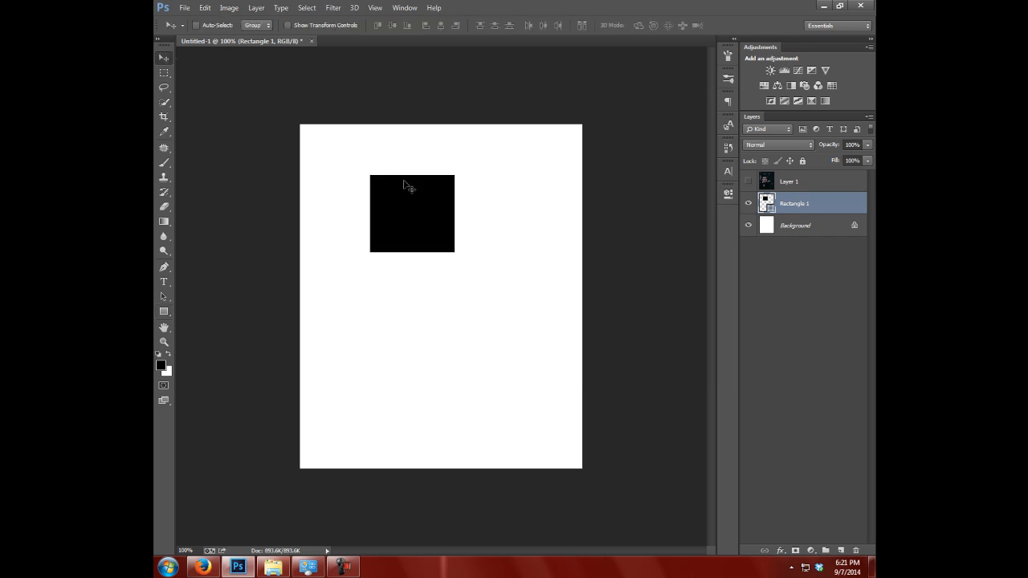
drag(411, 213, 355, 170)
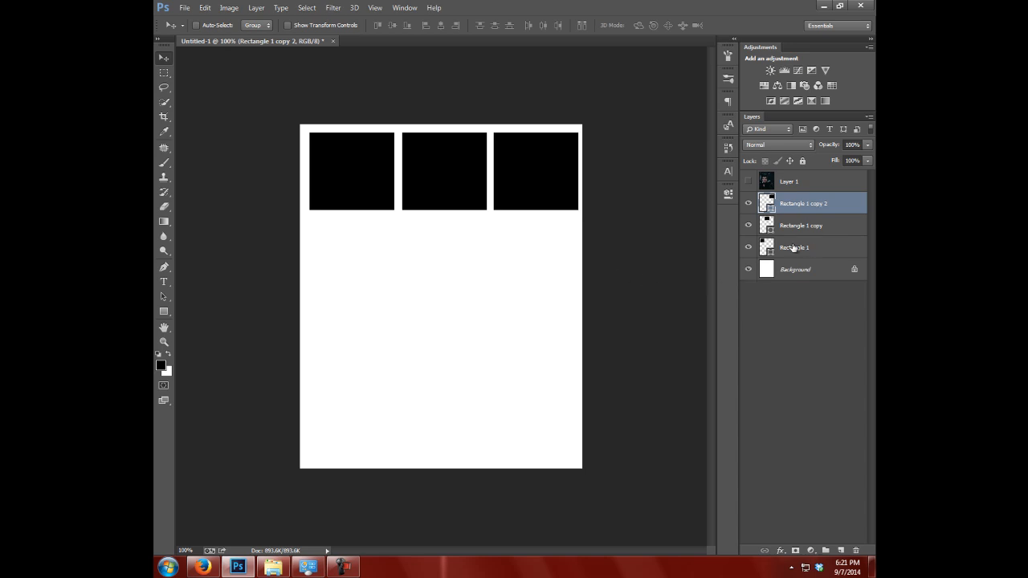
mouse_move(795, 248)
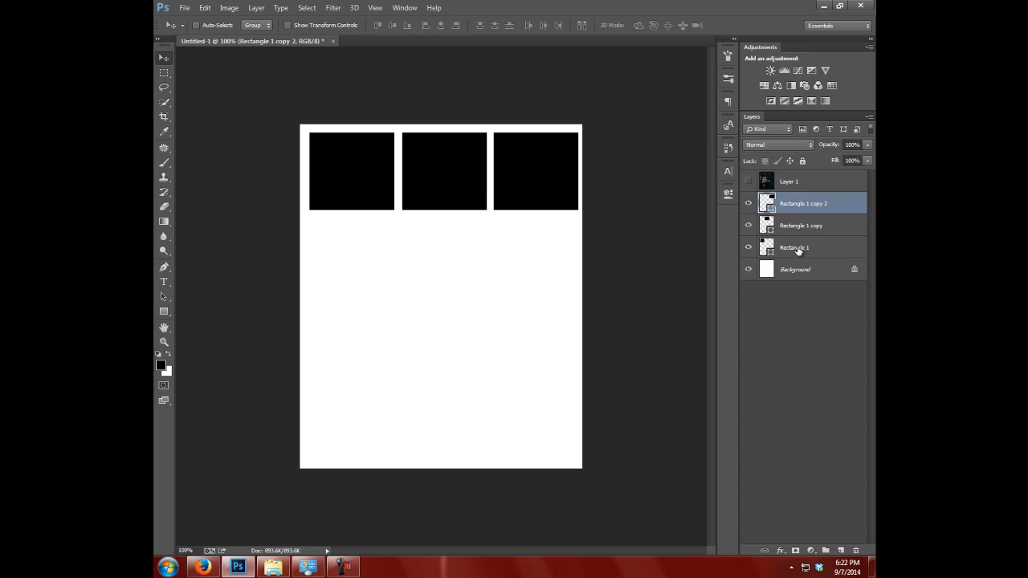
click(793, 248)
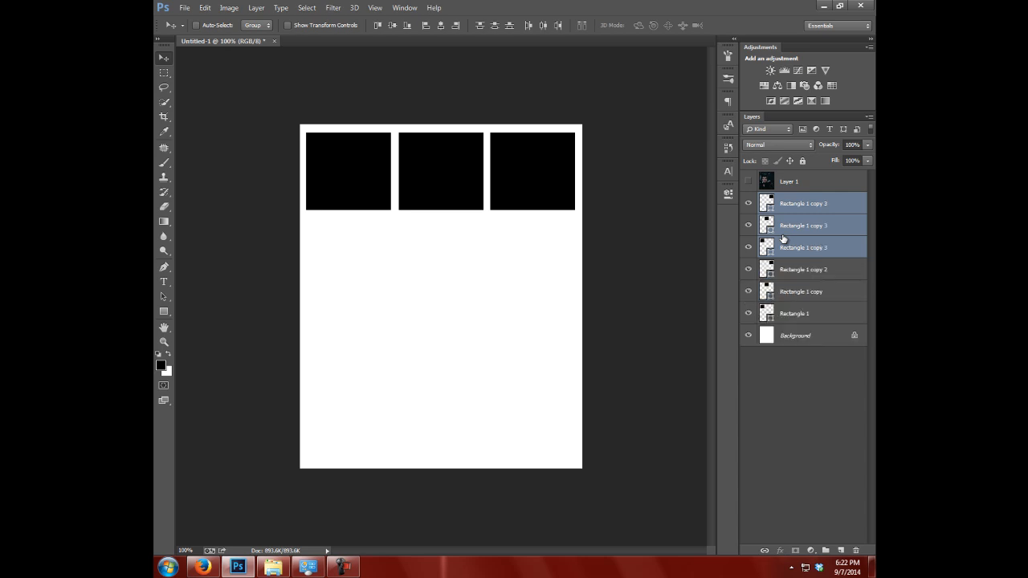
mouse_move(426, 173)
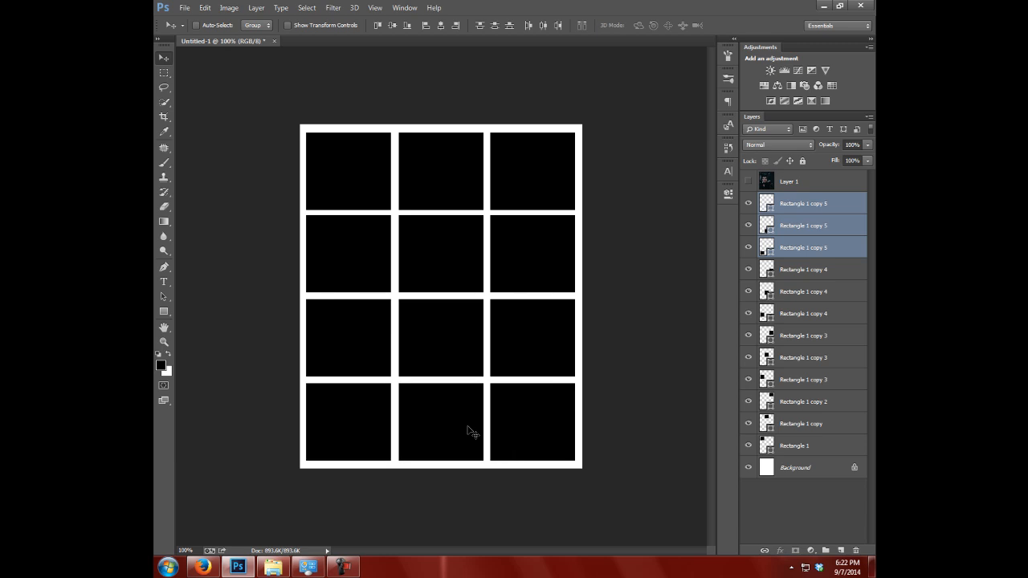
Step: Select all twelve rectangle layers of the three-by-four grid
click(810, 203)
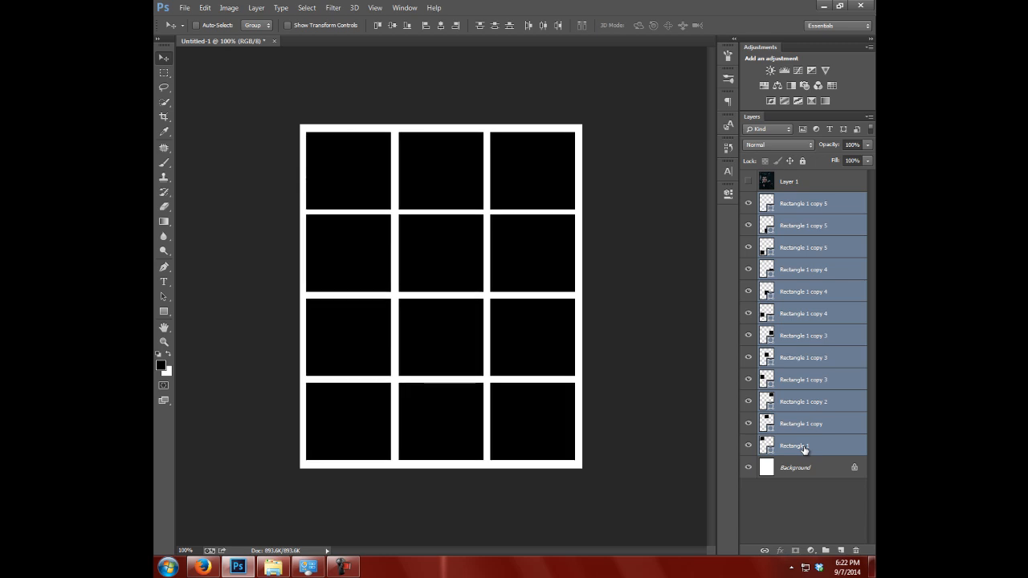
mouse_move(803, 447)
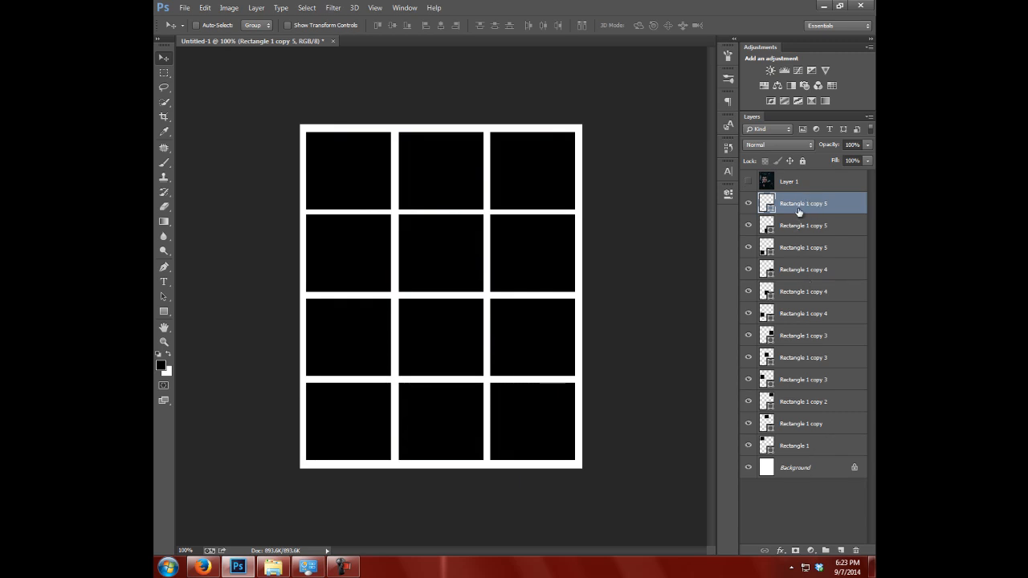
Step: Merge duplicated rectangles into Rectangle 1 copy 6 just above Background
click(801, 446)
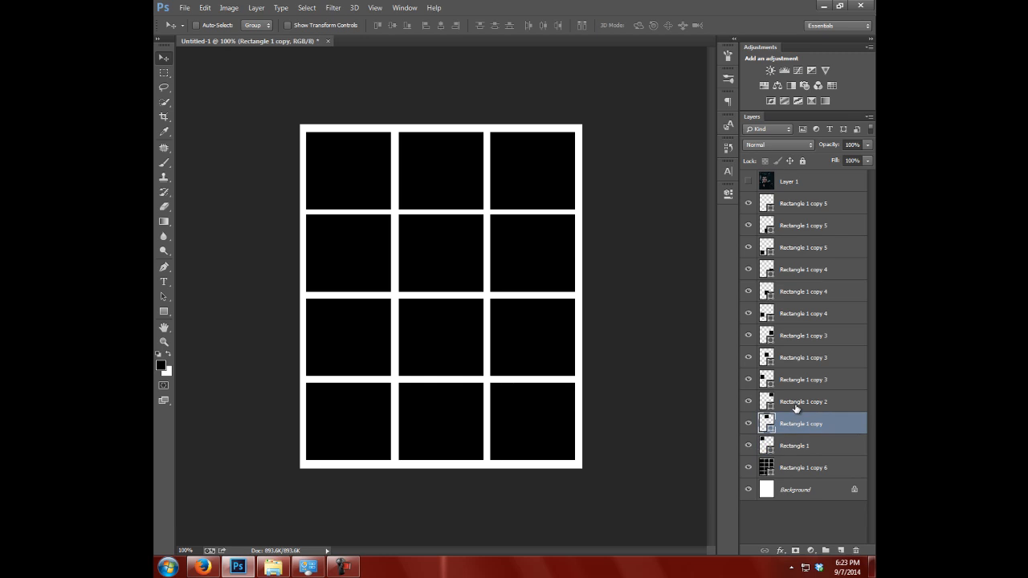
Step: Group each row's rectangles, name the groups FIRST to fourth, and hide them
click(795, 445)
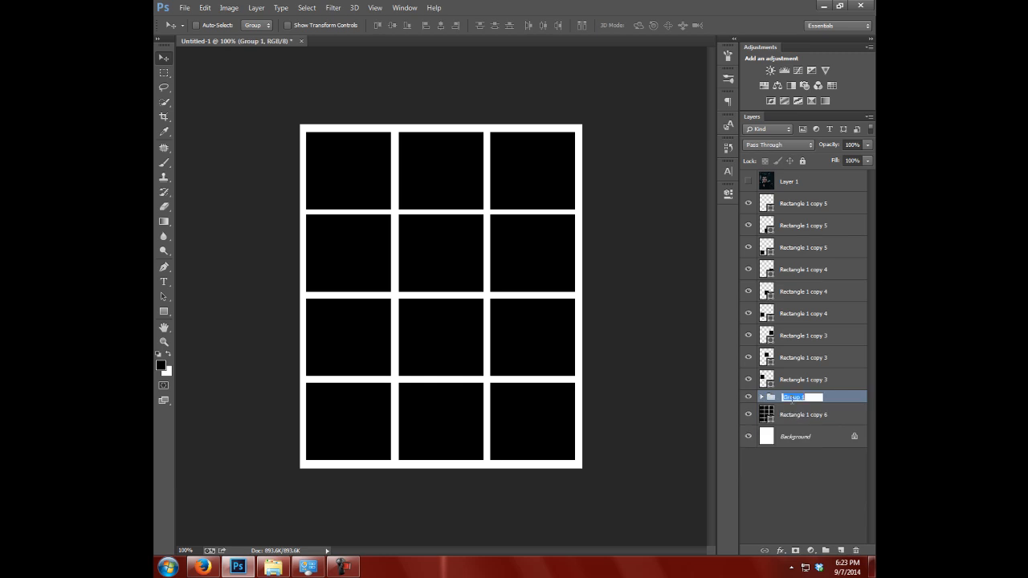
text(FIRST)
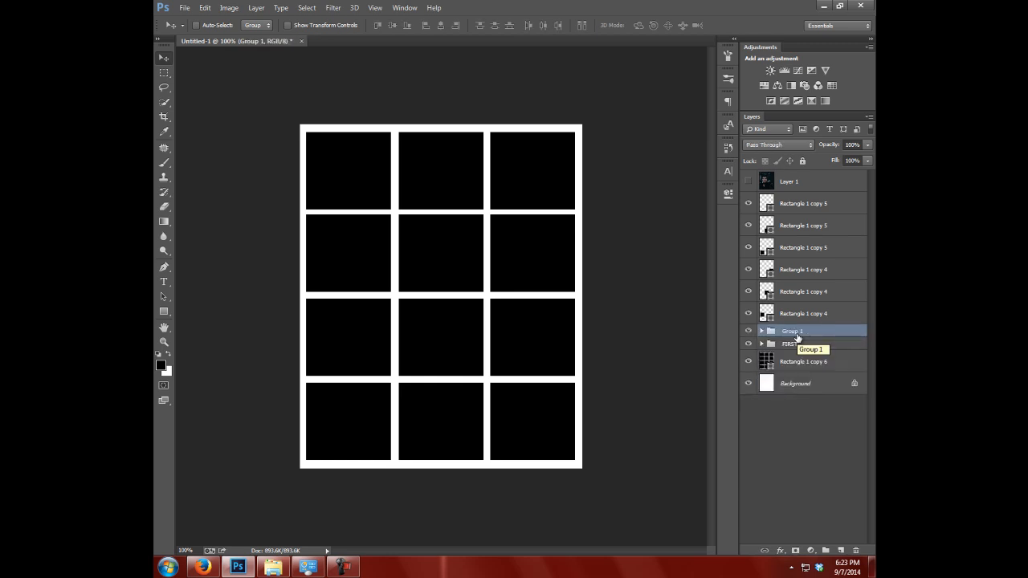
double_click(792, 330)
text(Second)
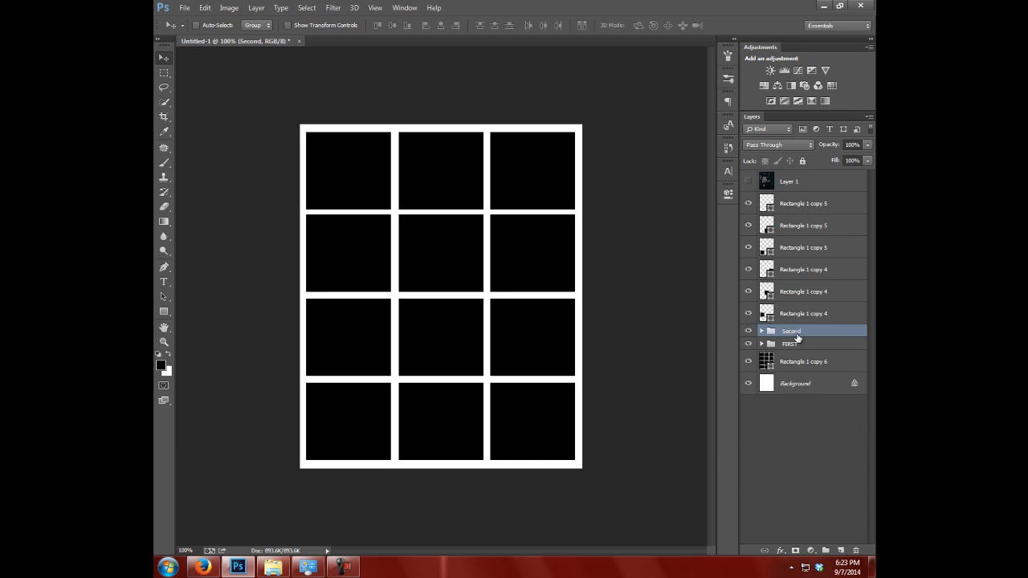
click(803, 269)
text(Third)
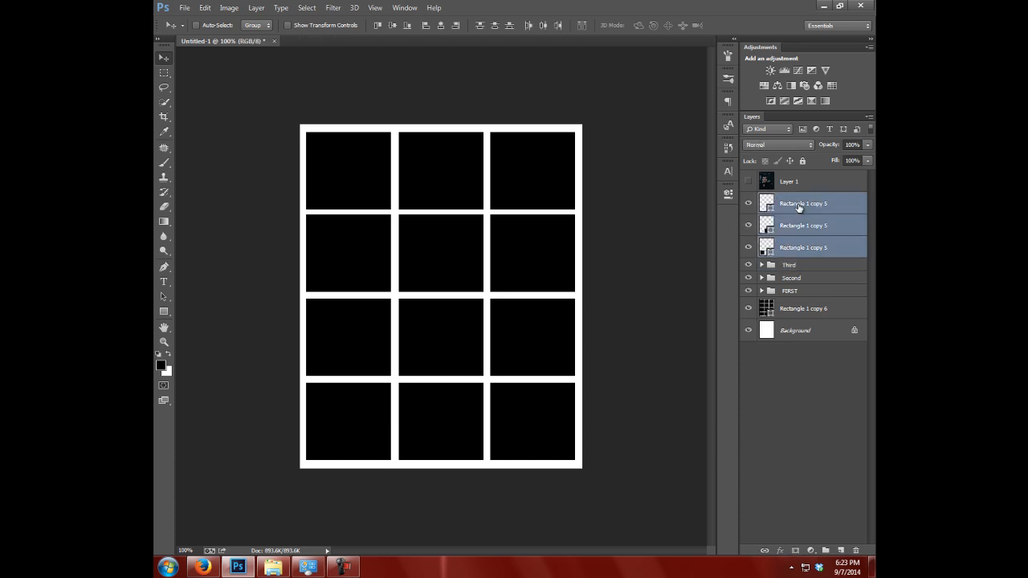
key(ctrl+g)
text(fourth)
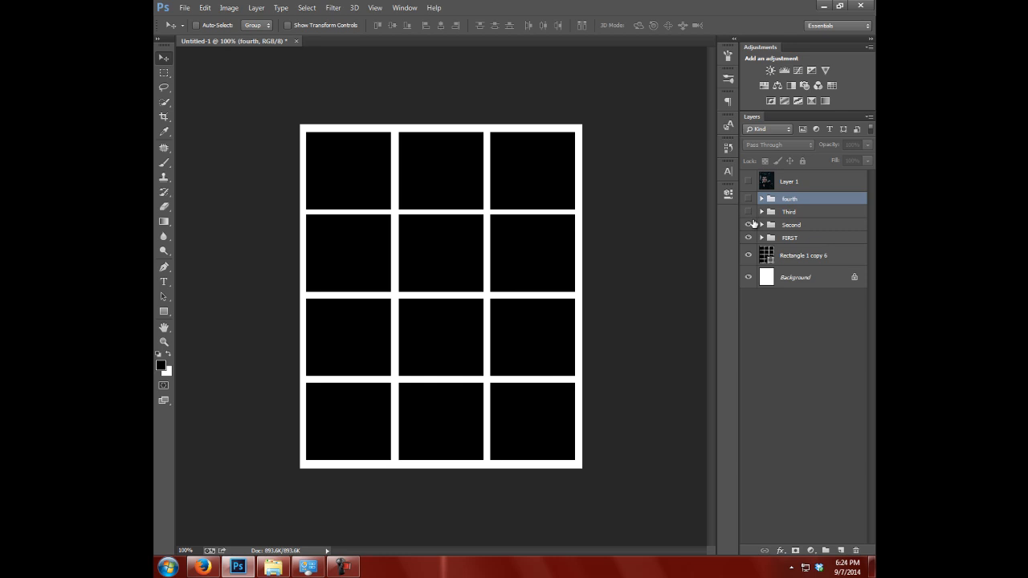
click(789, 181)
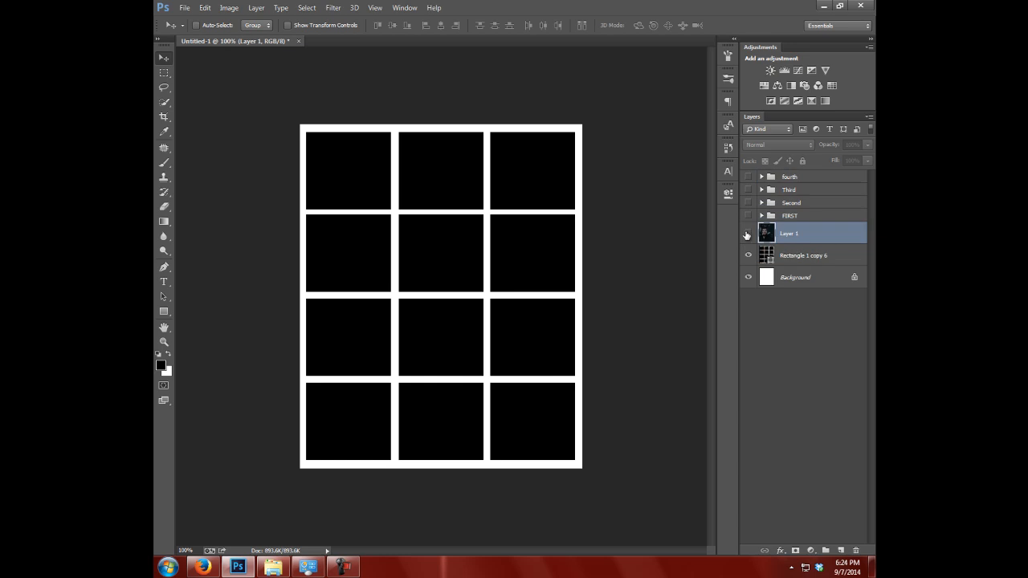
Step: Show Layer 1's Maleficent portrait clipped inside the merged twelve-box grid
click(747, 234)
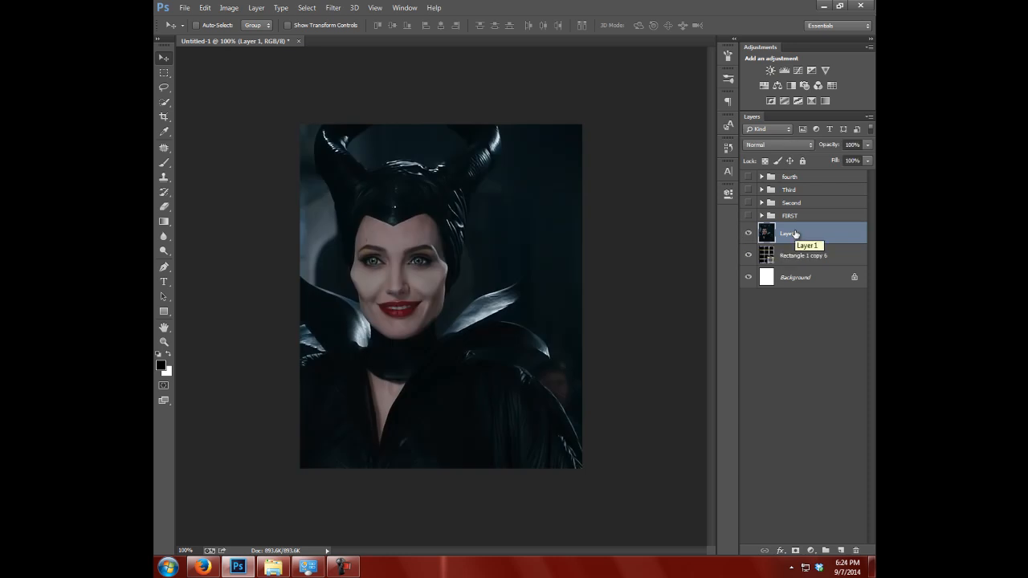
right_click(789, 233)
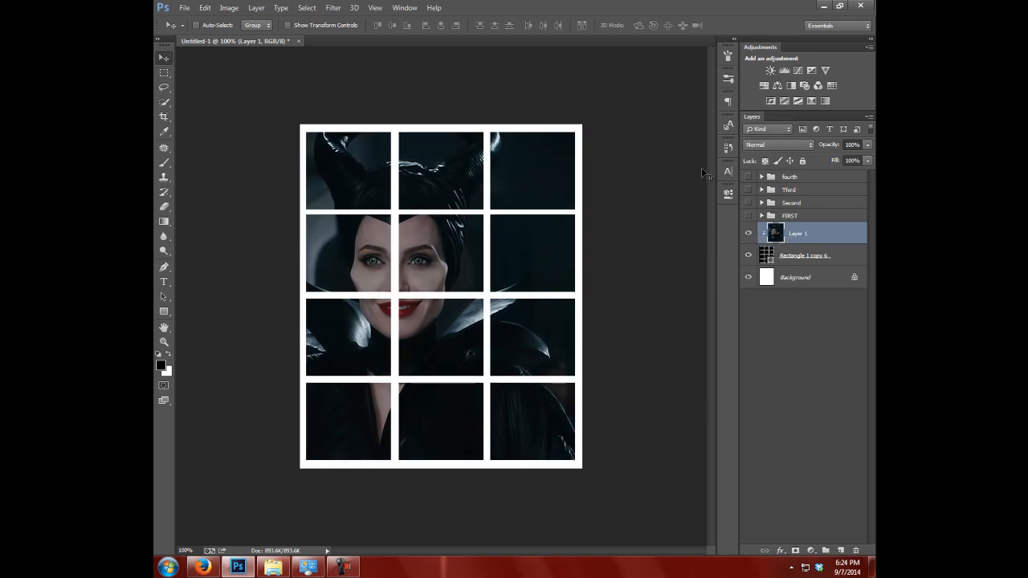
click(748, 233)
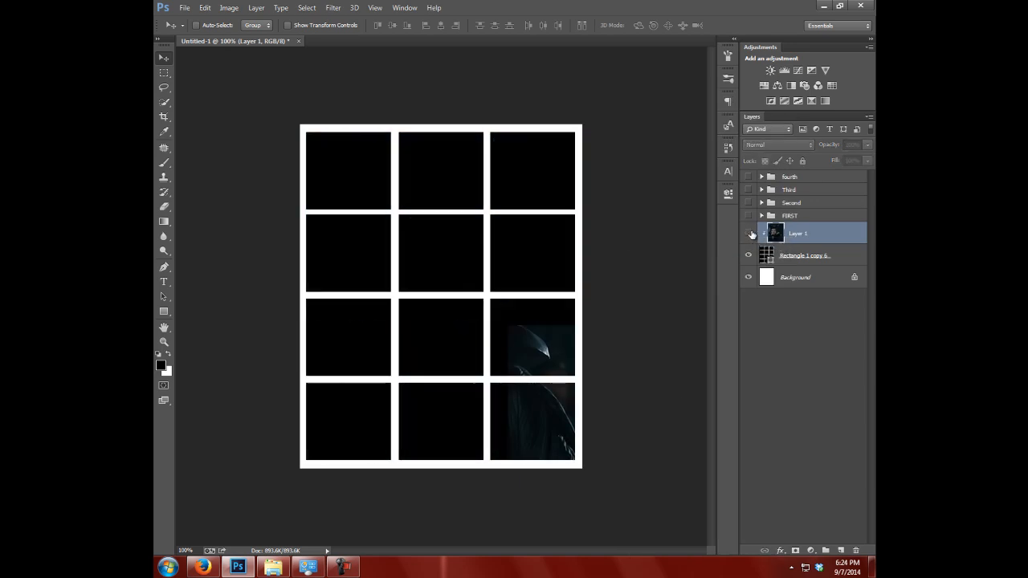
click(748, 233)
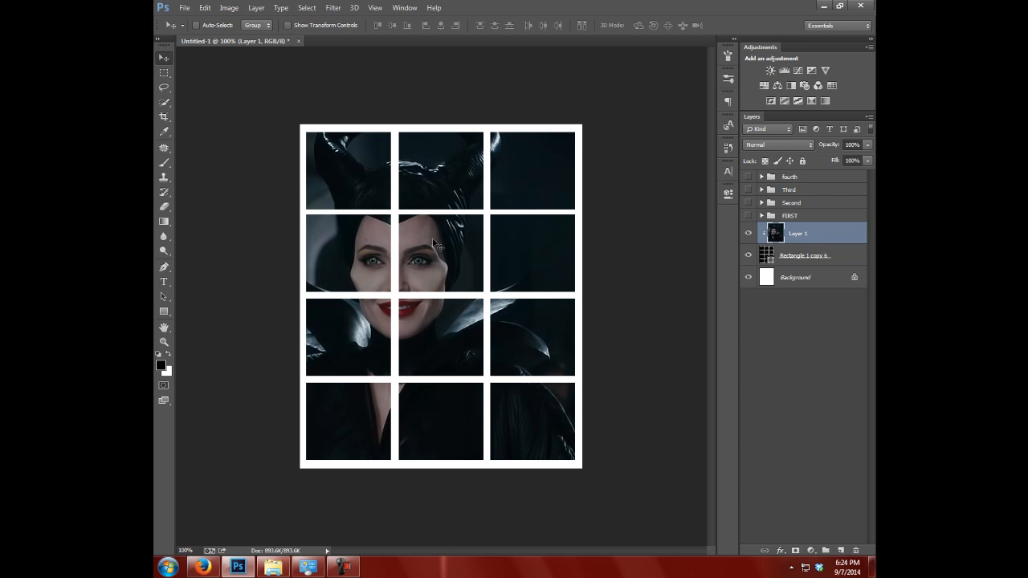
mouse_move(759, 256)
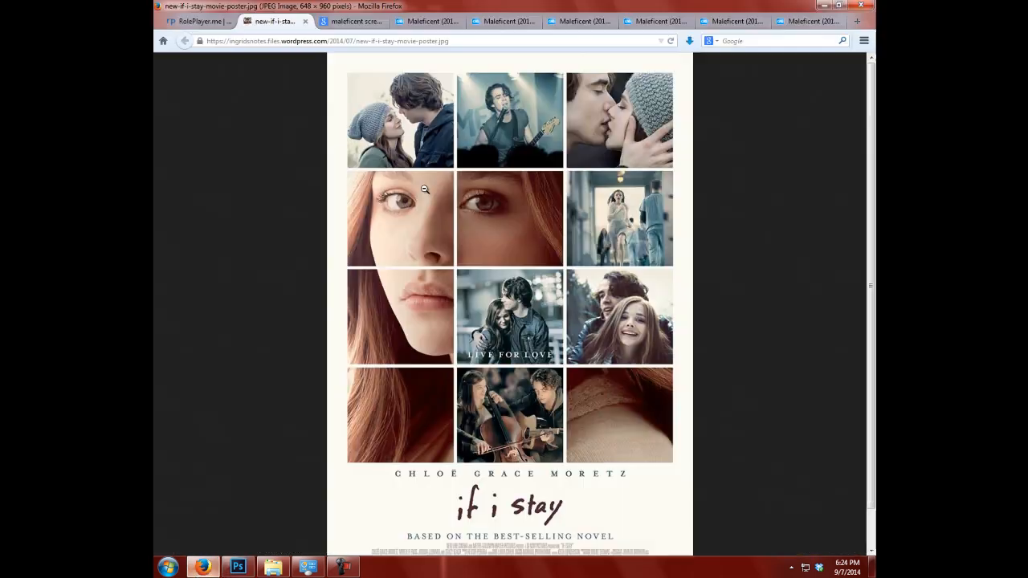
mouse_move(257, 545)
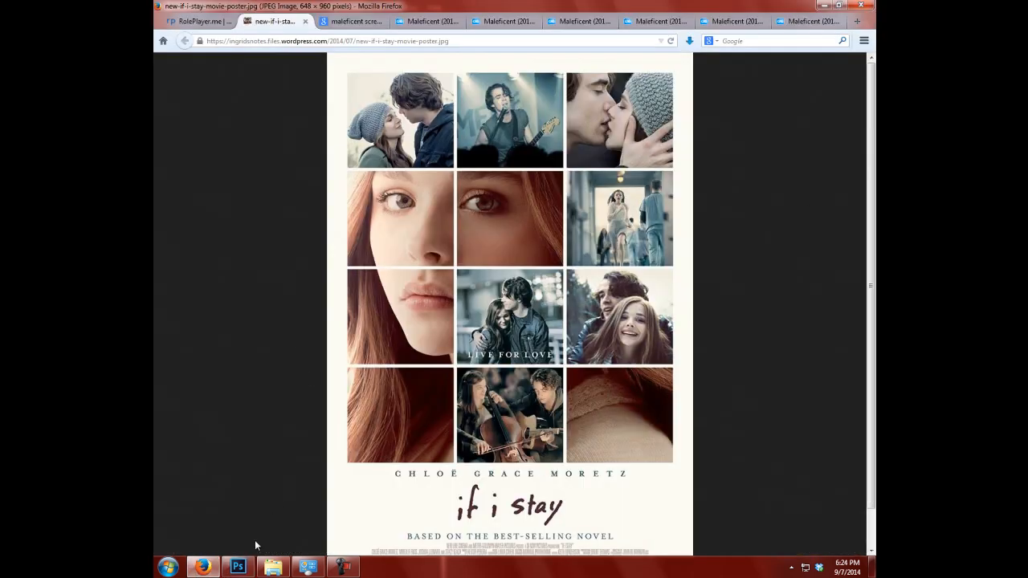
Step: Recheck the If I Stay poster, then return to Photoshop with FIRST active
click(238, 567)
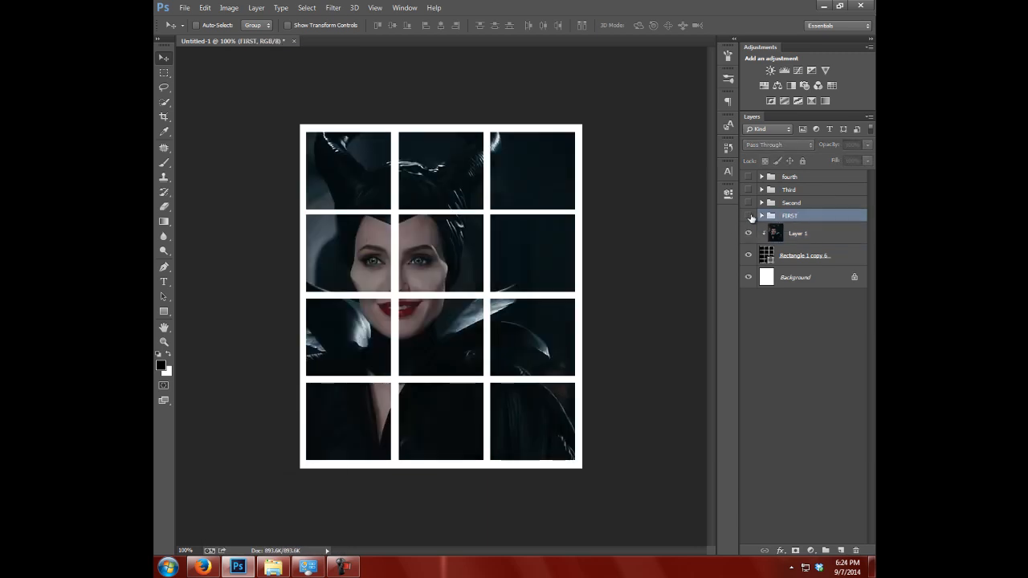
Step: Hide Rectangle 1 and Rectangle 1 copy in FIRST, select Rectangle 1 copy 2, then go to Firefox
click(748, 216)
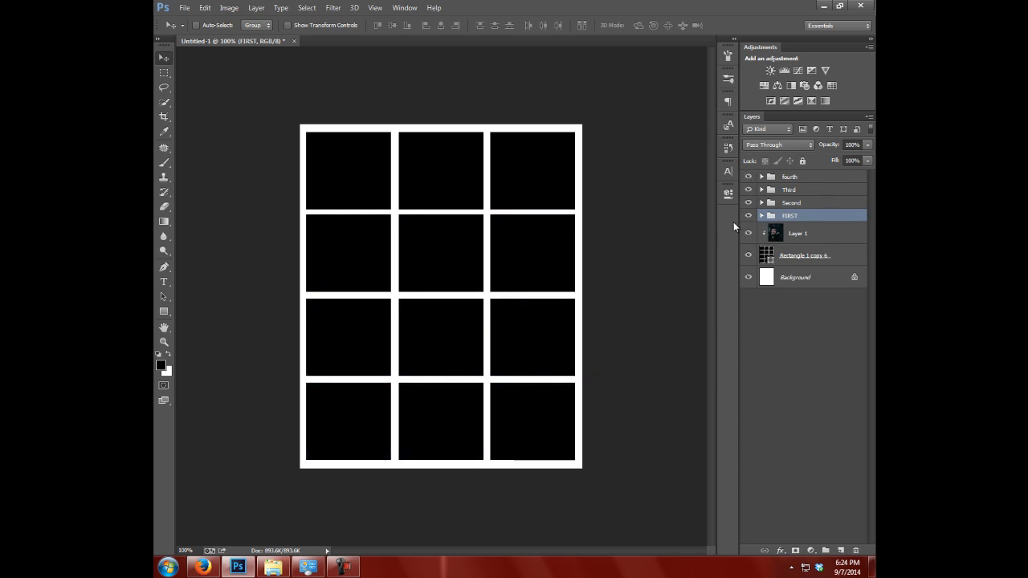
click(748, 202)
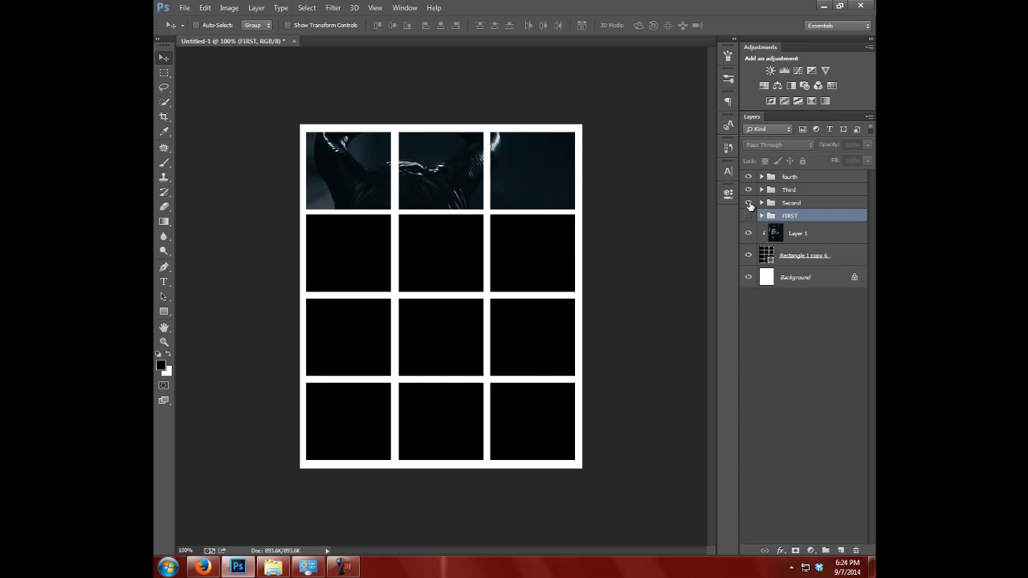
click(749, 215)
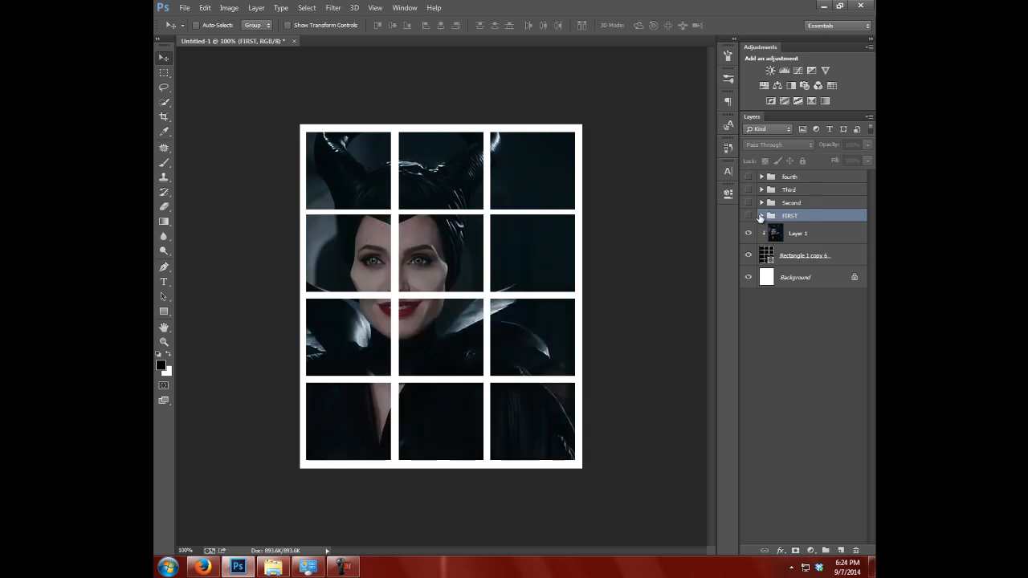
click(761, 216)
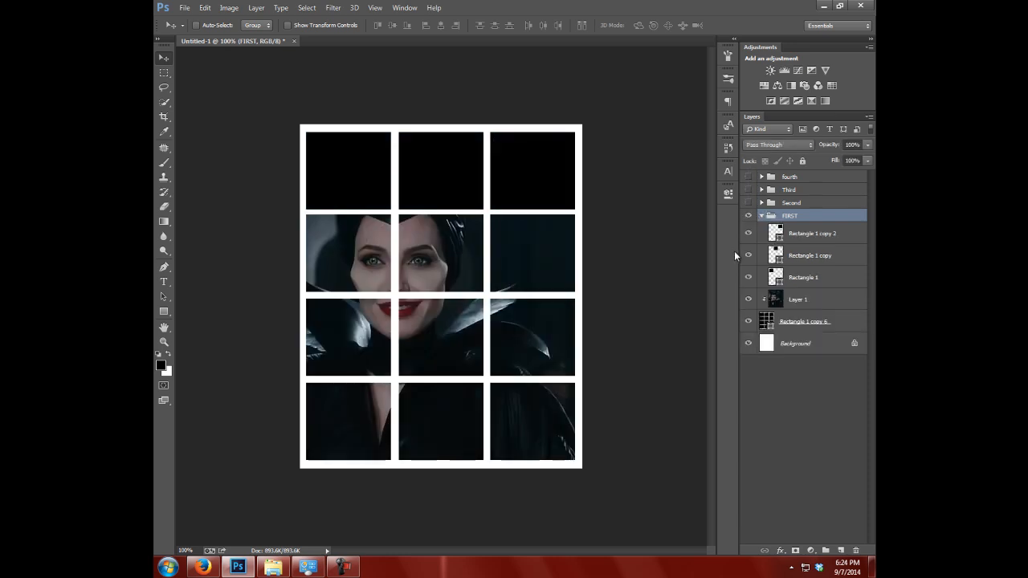
click(749, 256)
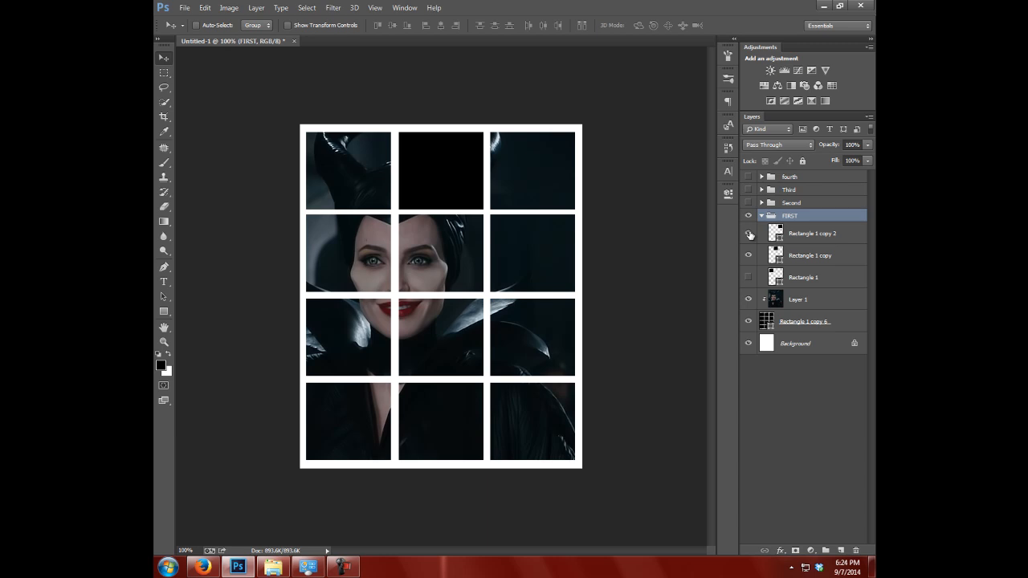
click(749, 234)
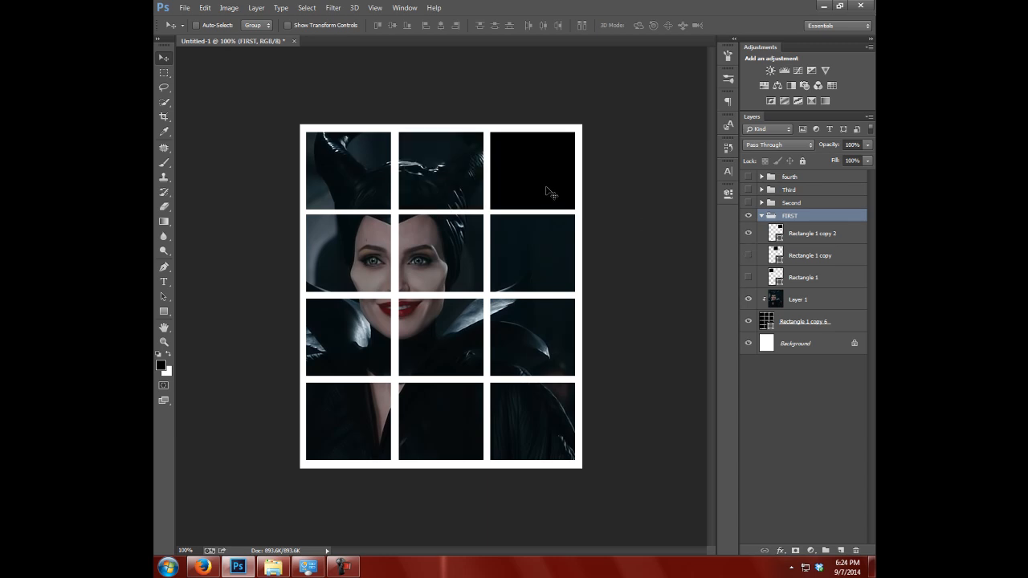
click(812, 233)
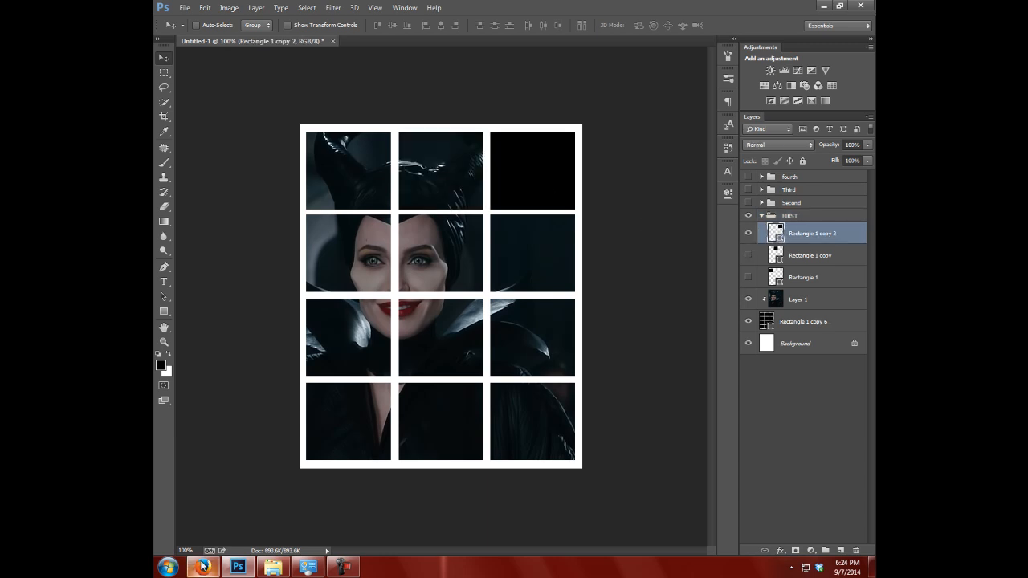
click(205, 567)
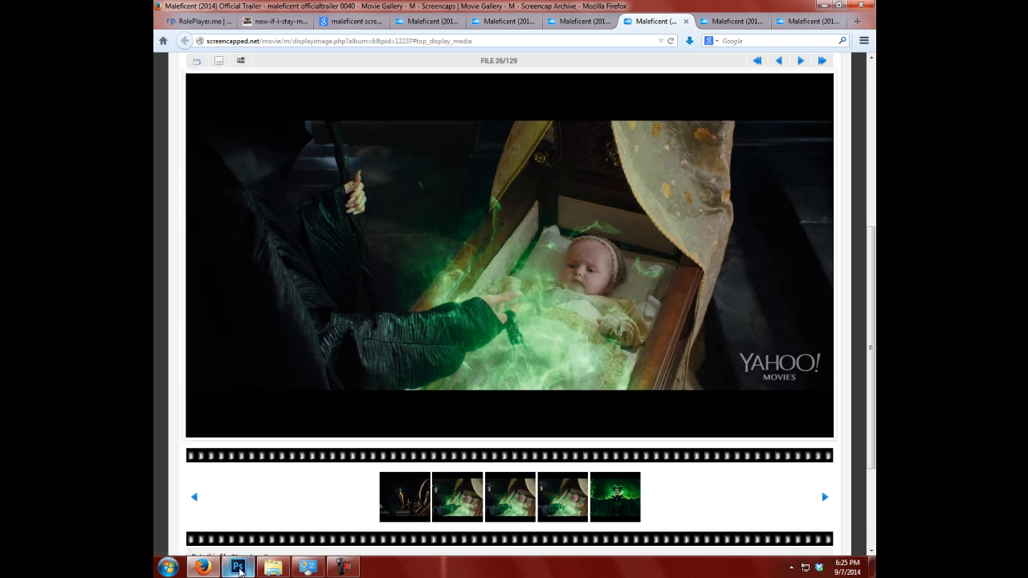
Step: Return to the Photoshop poster with the cradle screencap copied
click(238, 567)
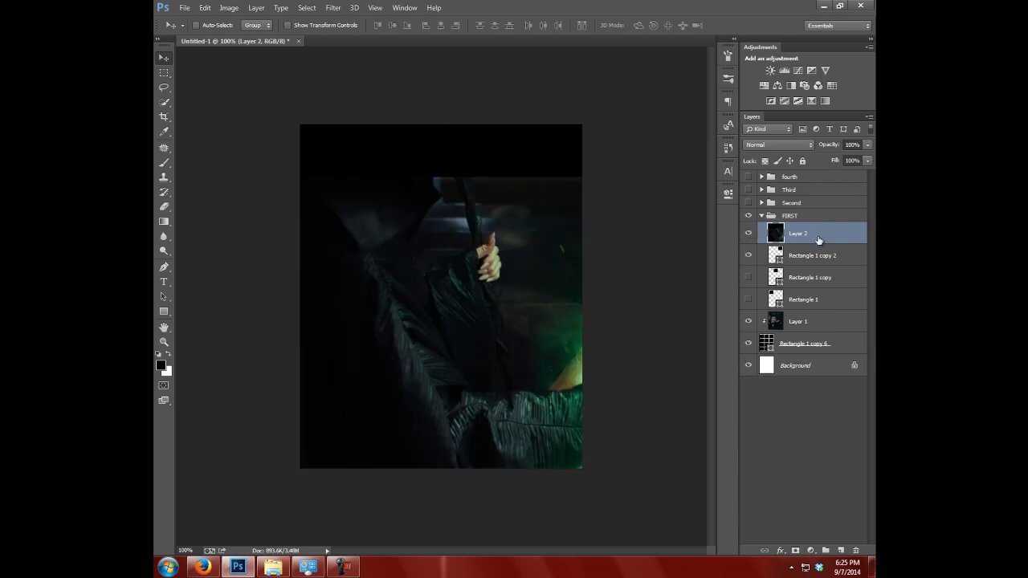
Step: Clip the pasted cradle still, Layer 2, to the top-right box and scale it with Ctrl+T
right_click(798, 233)
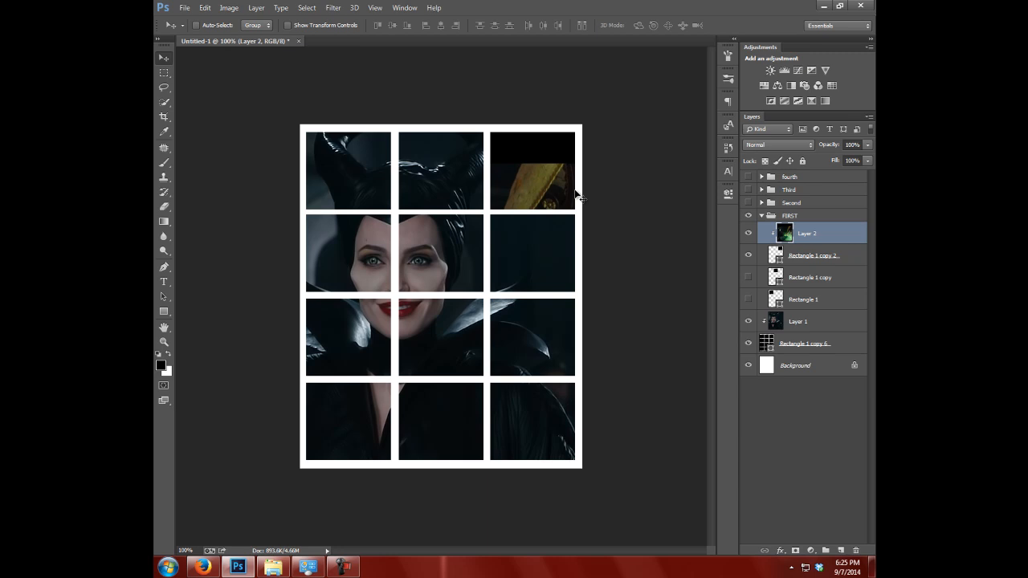
key(ctrl+t)
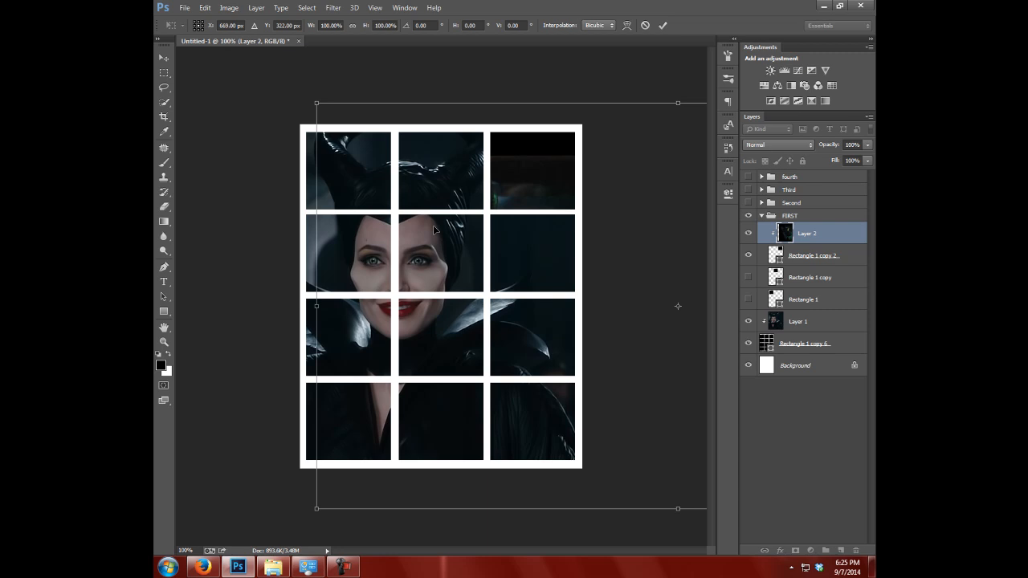
mouse_move(313, 103)
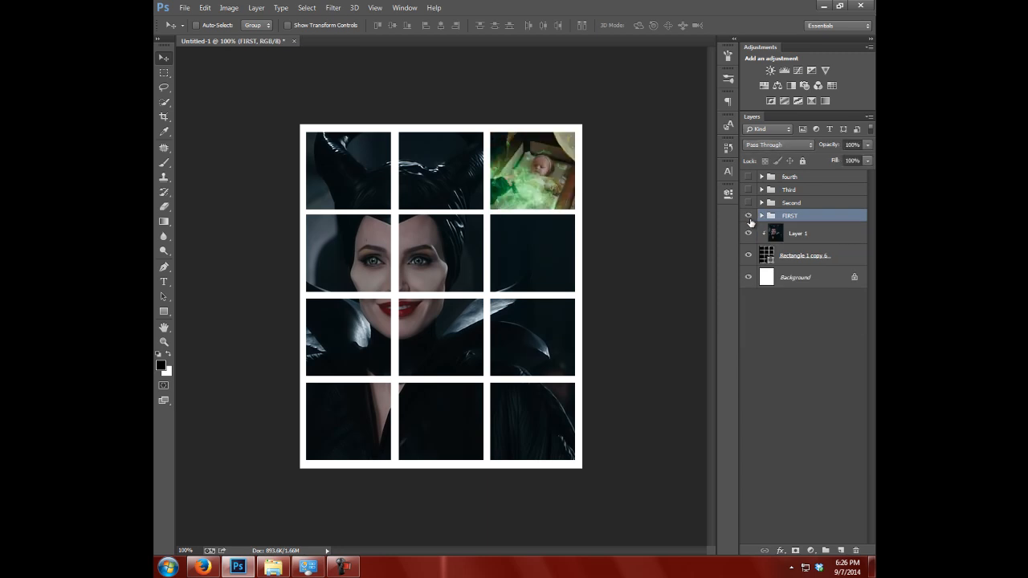
Step: Show and expand the Second group, select the middle-right box's layer, then go to Firefox
click(749, 202)
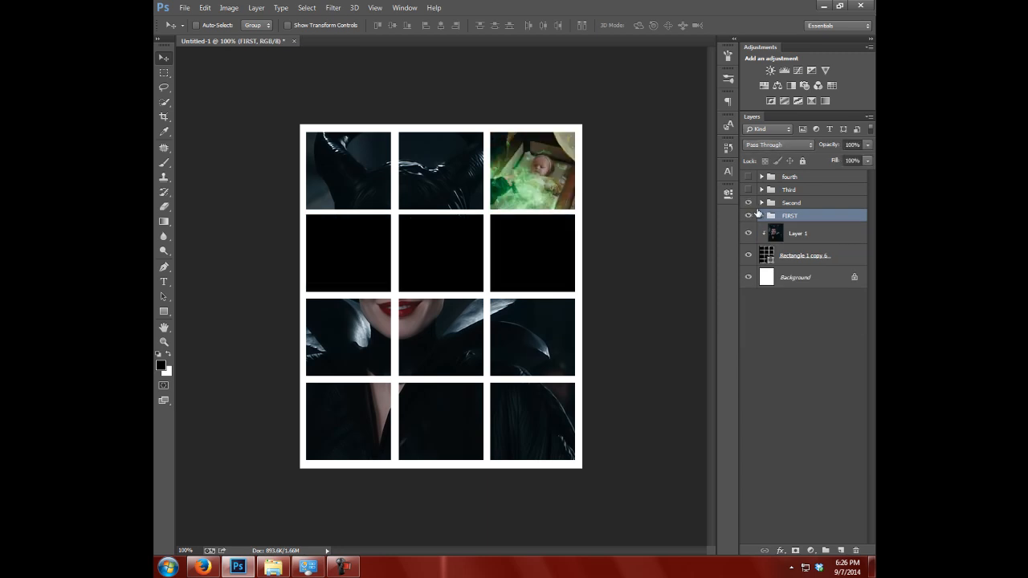
click(762, 202)
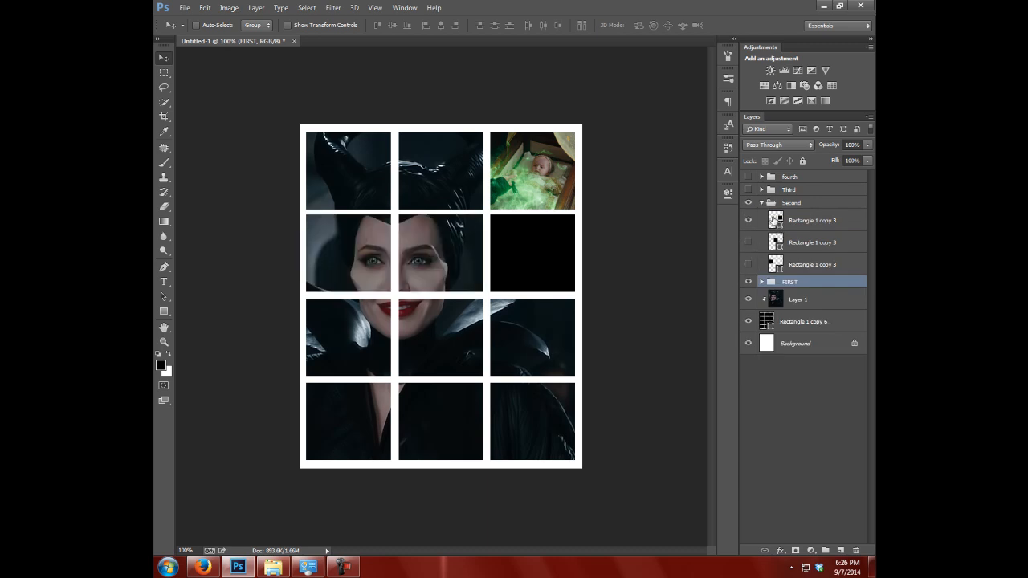
click(811, 220)
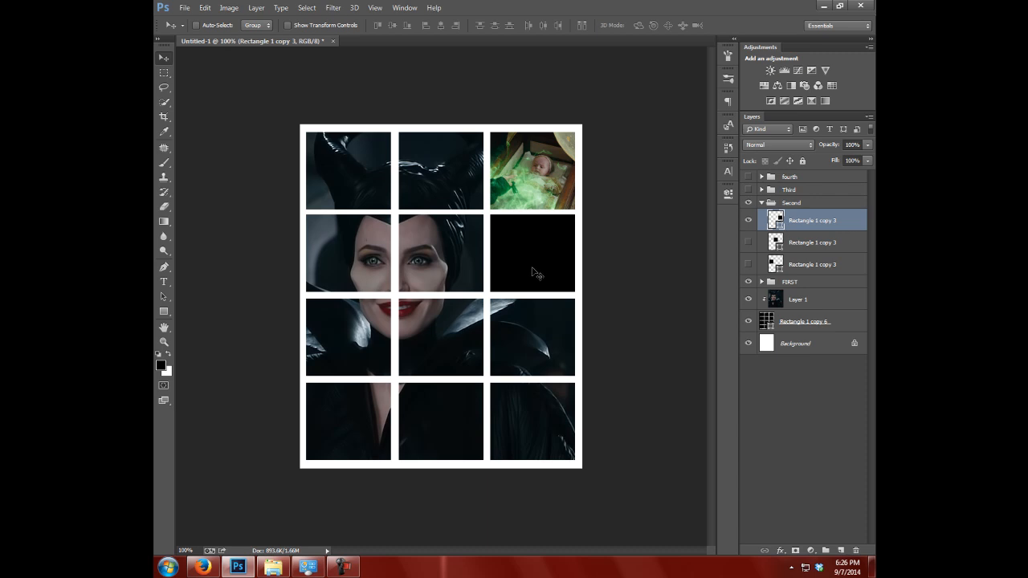
click(203, 567)
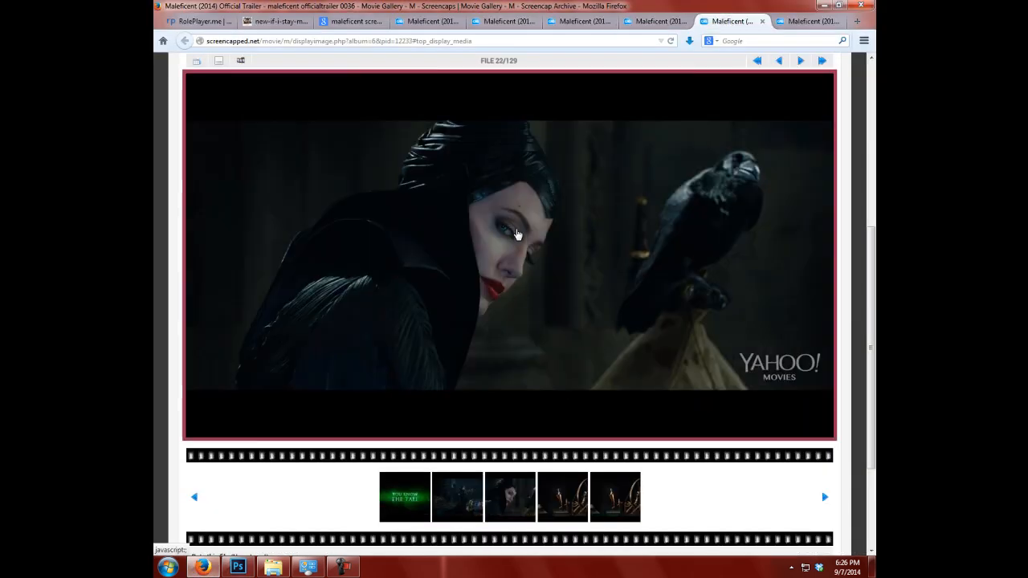
Step: Copy the Maleficent-and-raven screencap and return to Photoshop
right_click(519, 234)
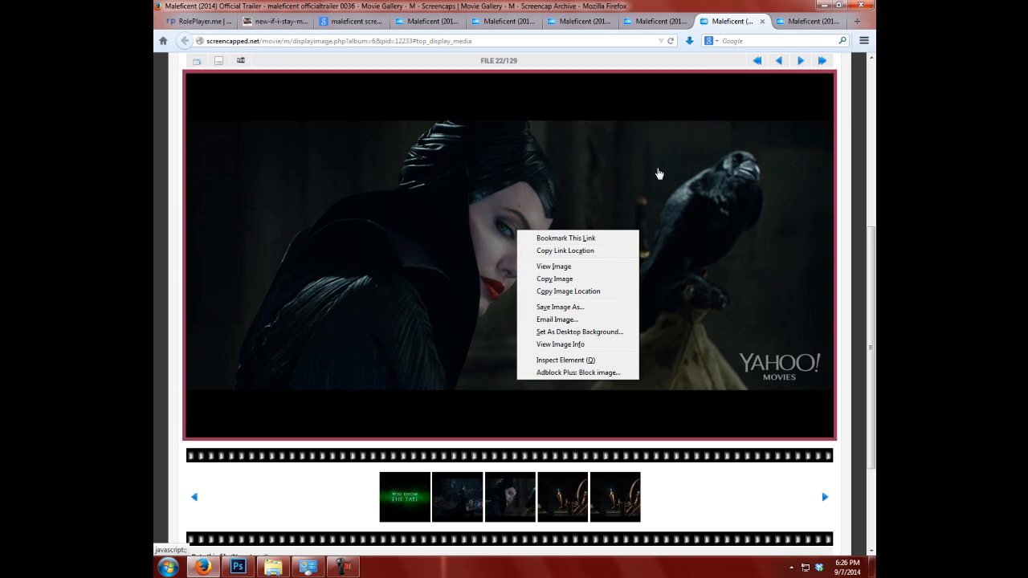
mouse_move(722, 162)
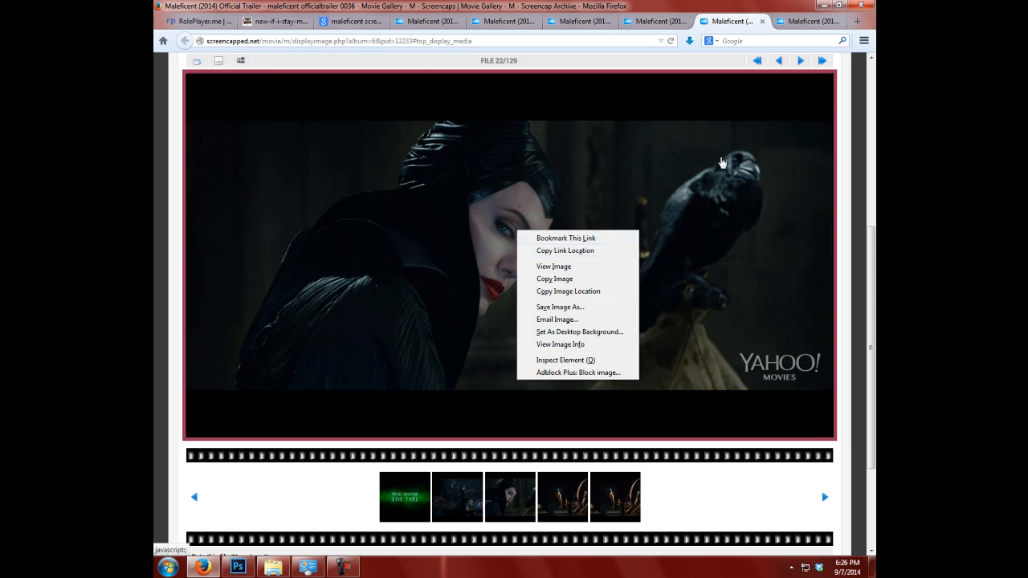
mouse_move(568, 291)
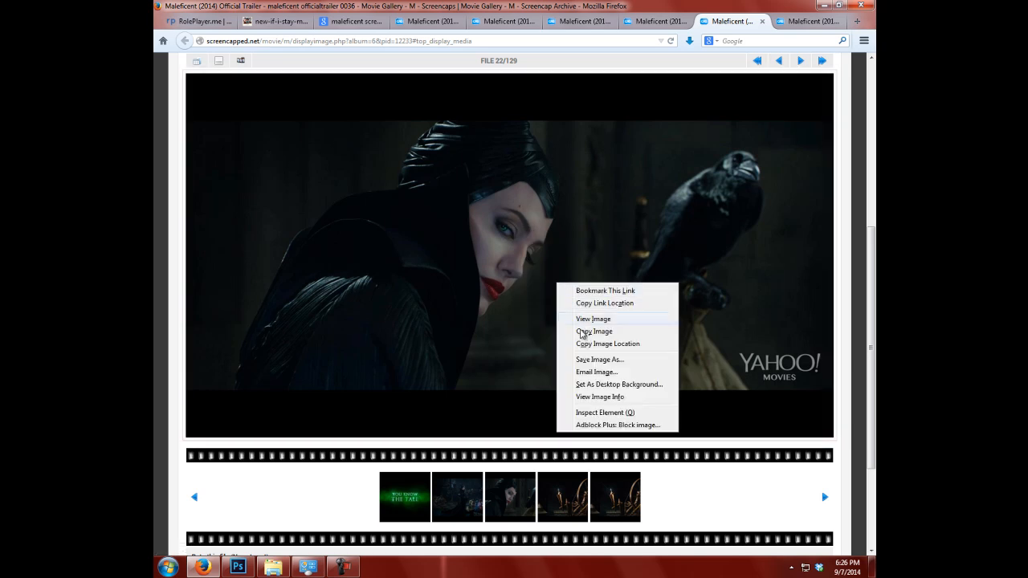
click(236, 567)
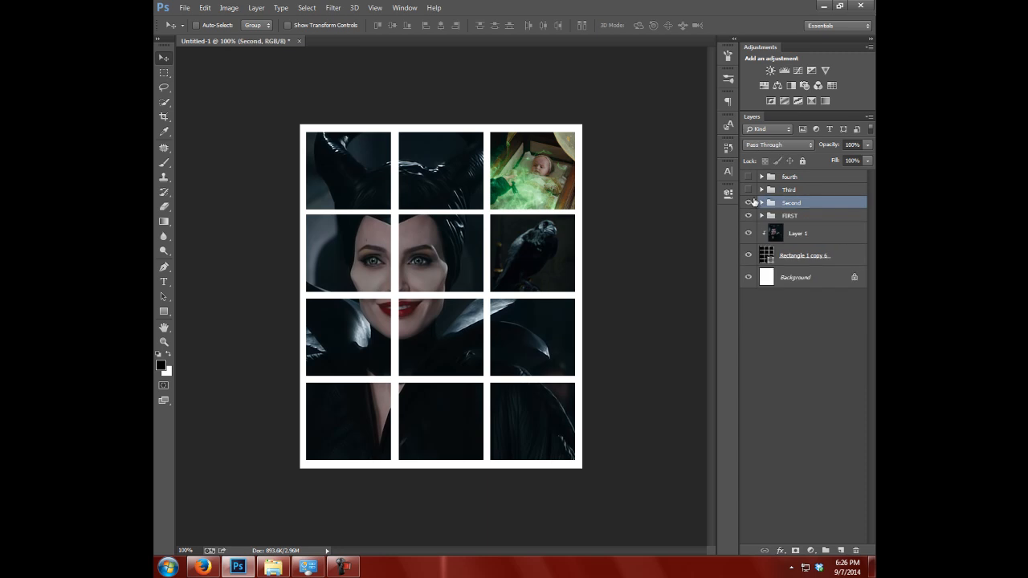
Step: Turn on the Third group, blacking out the three third-row boxes, and adjust its layers
click(749, 190)
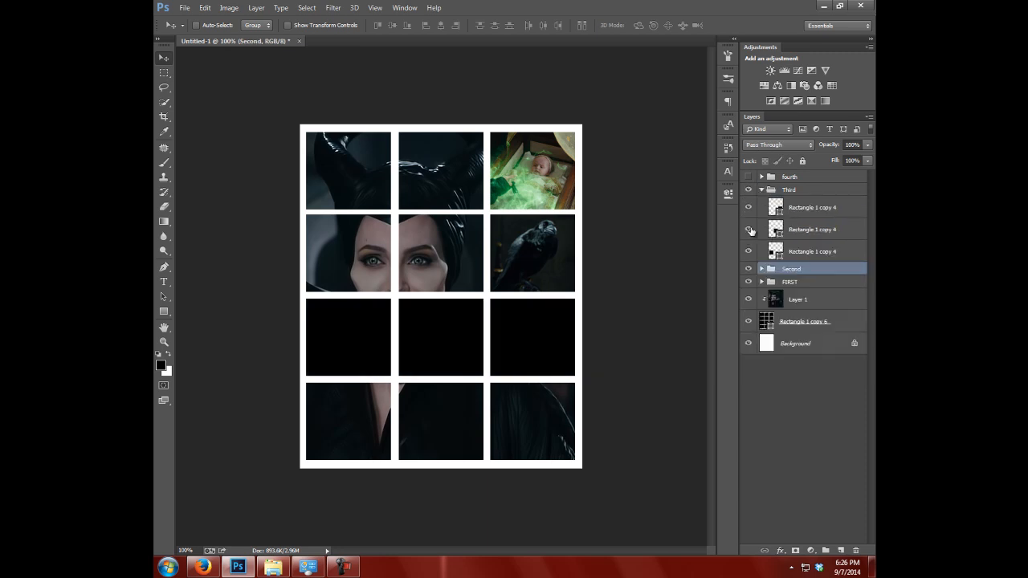
click(747, 229)
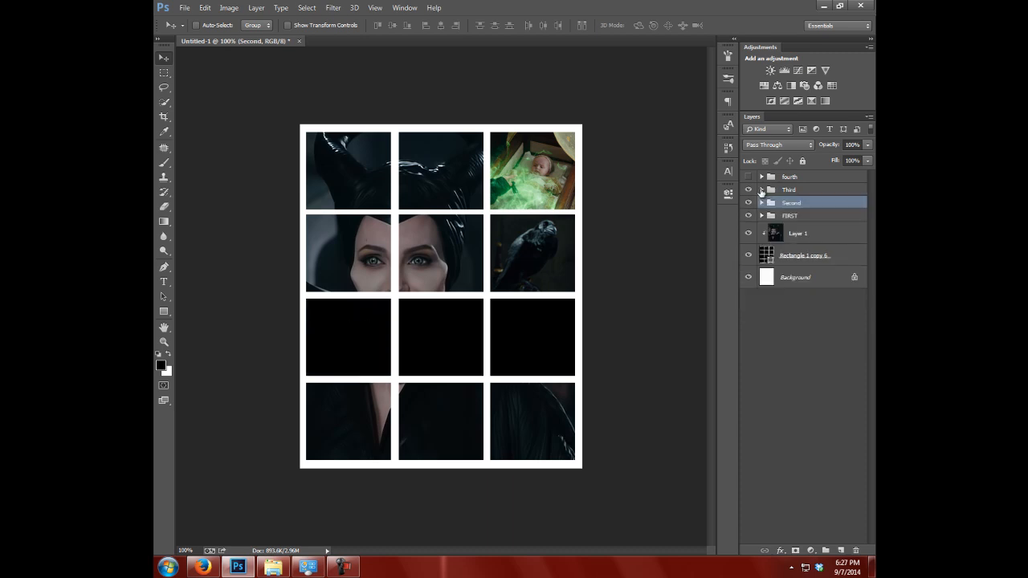
Step: Hide the Third group and turn the top-left box's layer back on
click(748, 190)
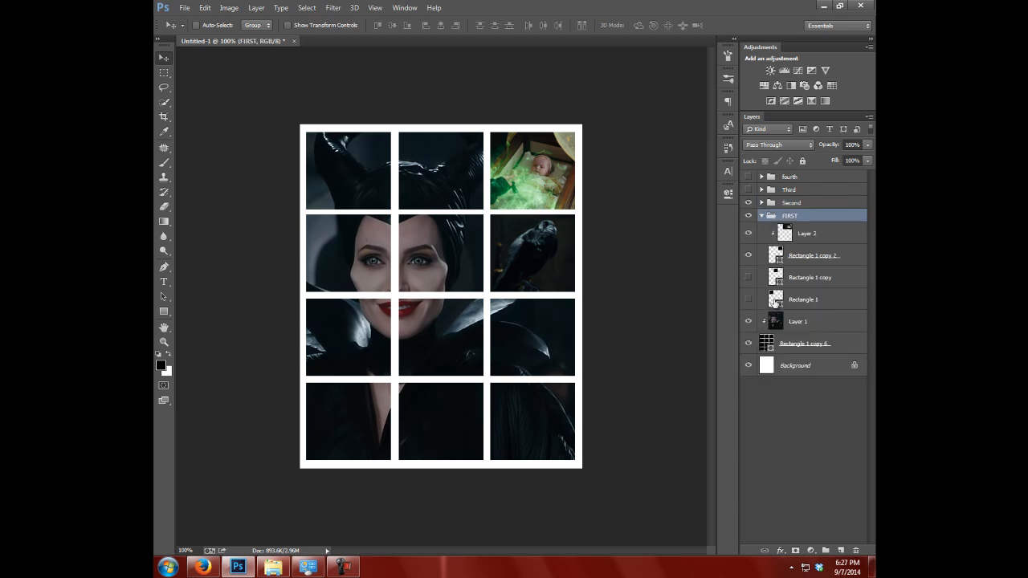
click(803, 299)
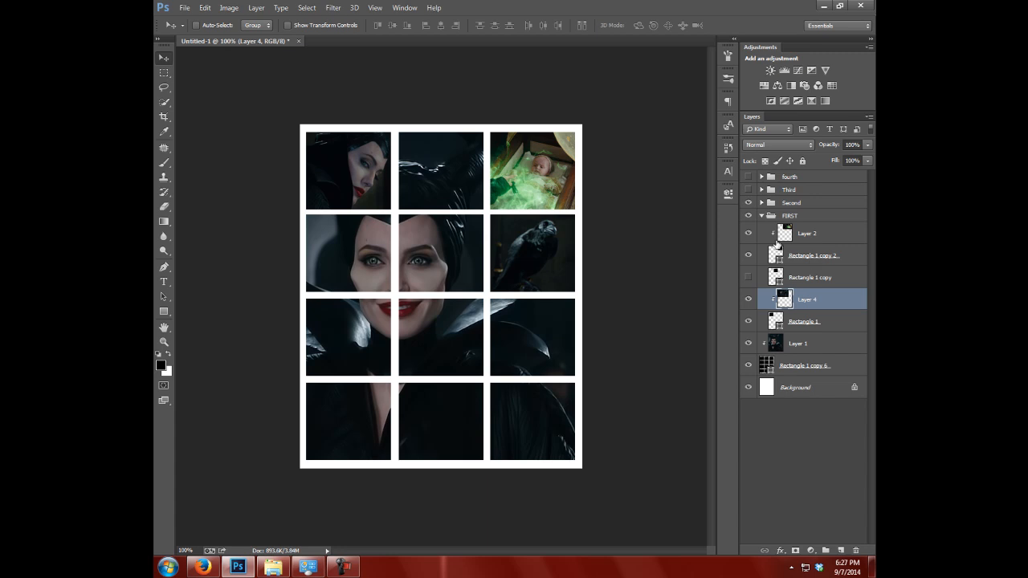
Step: Collapse FIRST, expand Third, select Rectangle 1 copy 4, then go to Firefox
click(789, 189)
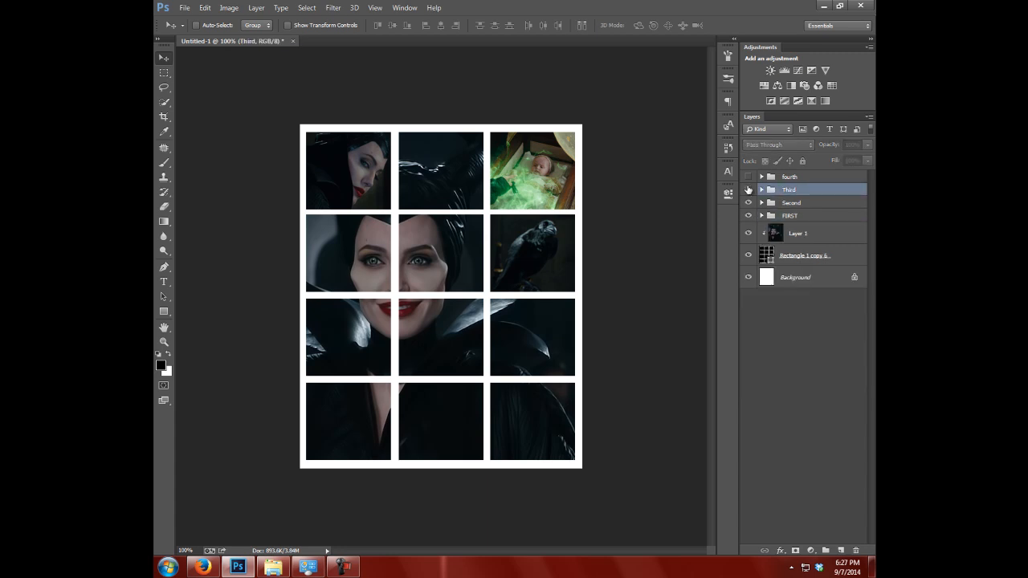
click(761, 190)
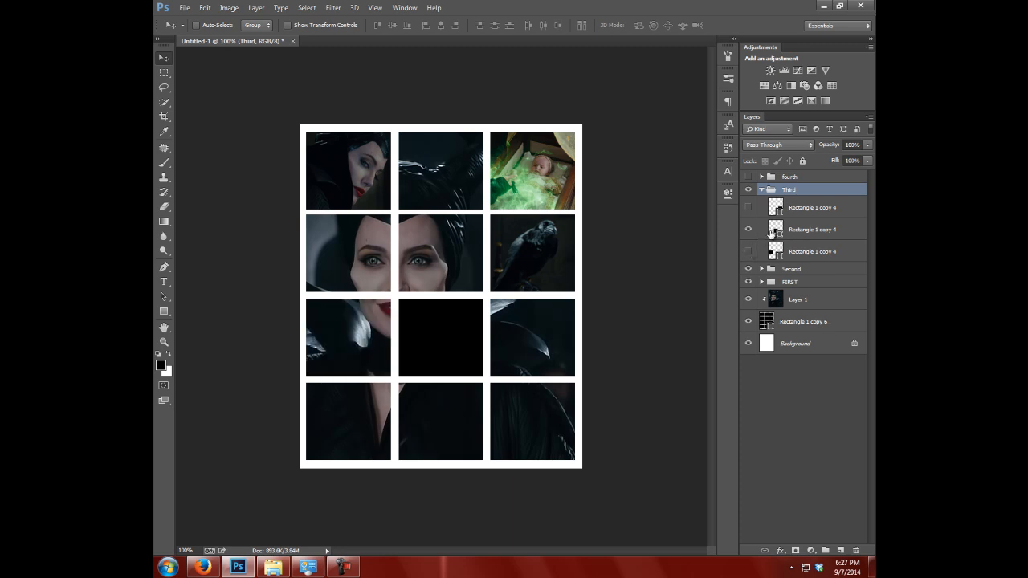
click(811, 228)
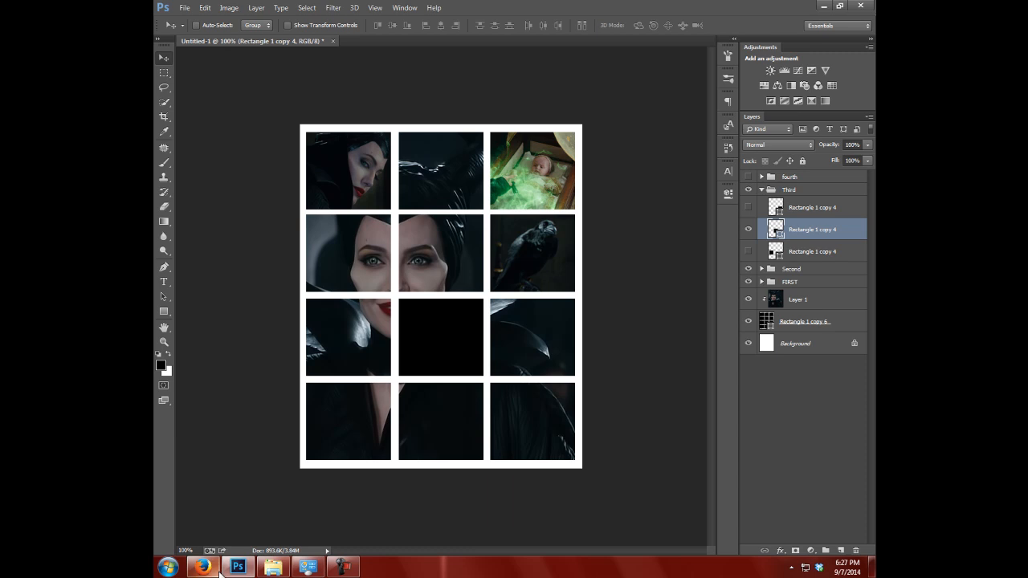
click(206, 567)
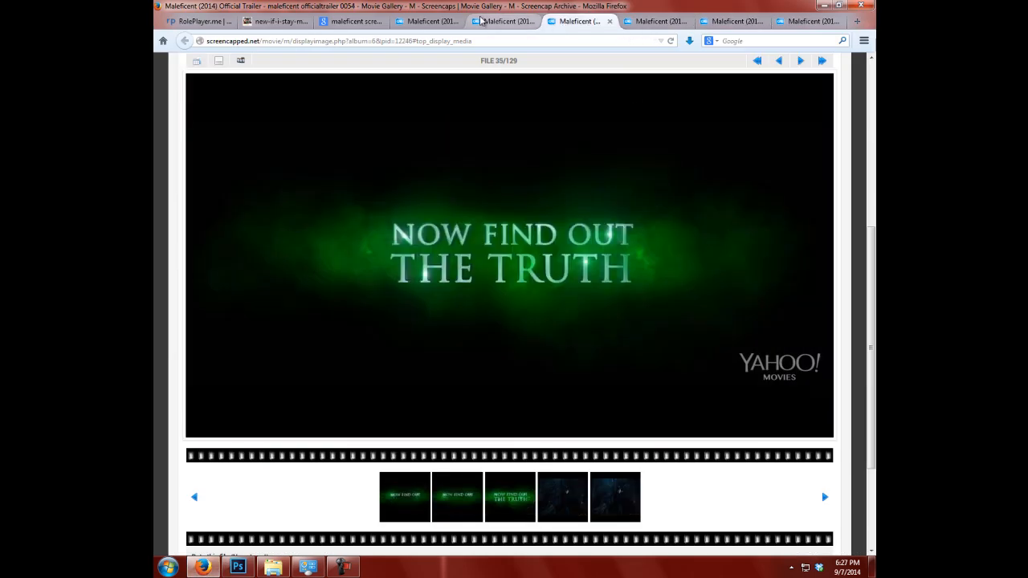
Step: Copy the 'You Know The Tale' title-card screencap from its context menu
right_click(522, 269)
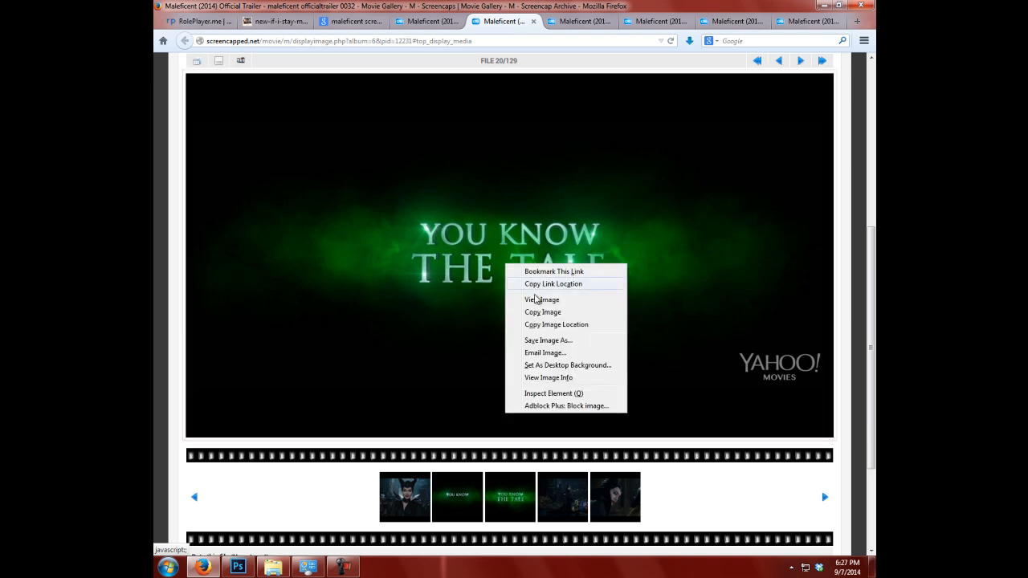
right_click(599, 314)
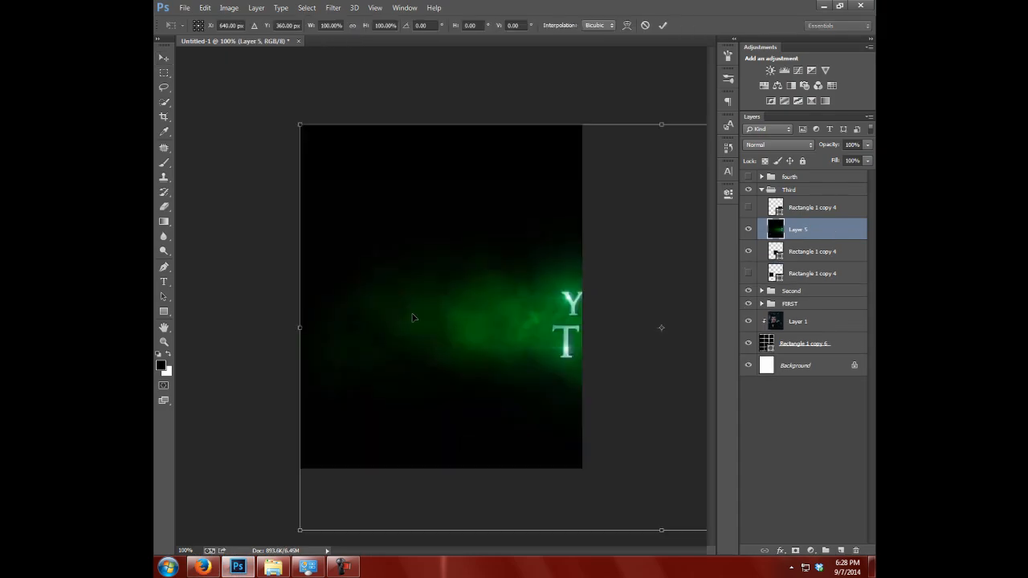
Step: Commit Layer 5's transform and clip it to the third row's centre box
click(163, 57)
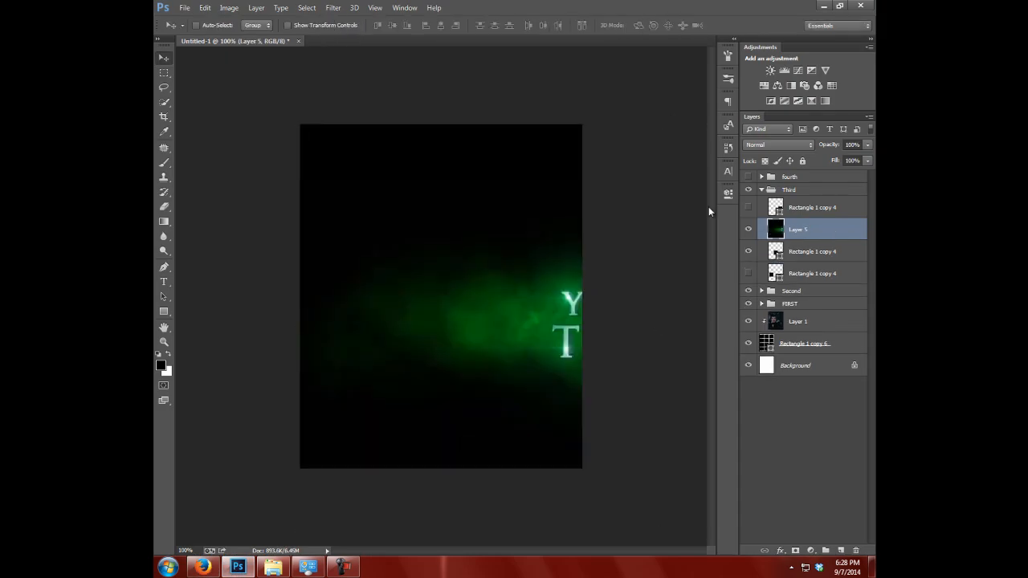
right_click(797, 229)
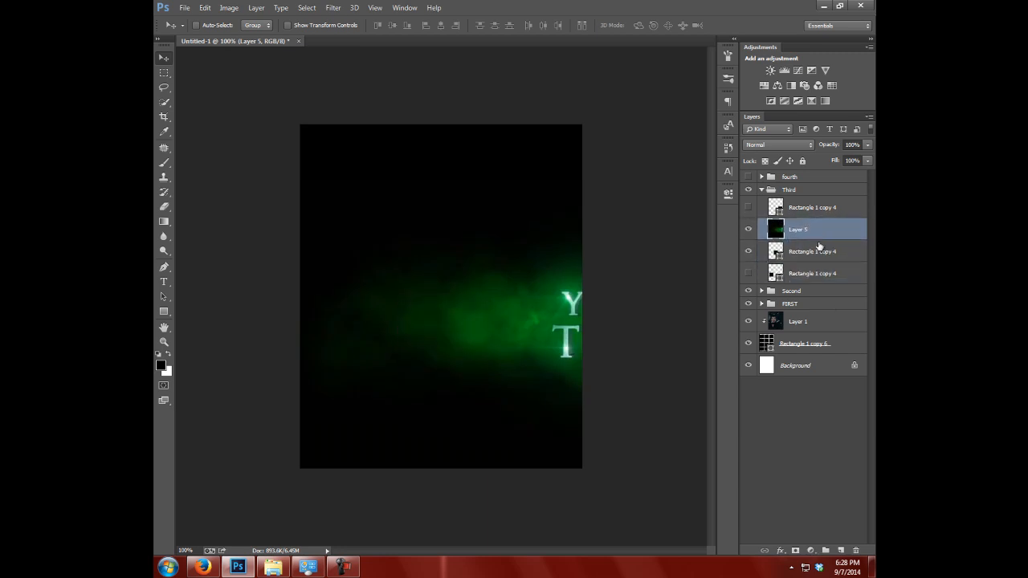
right_click(797, 229)
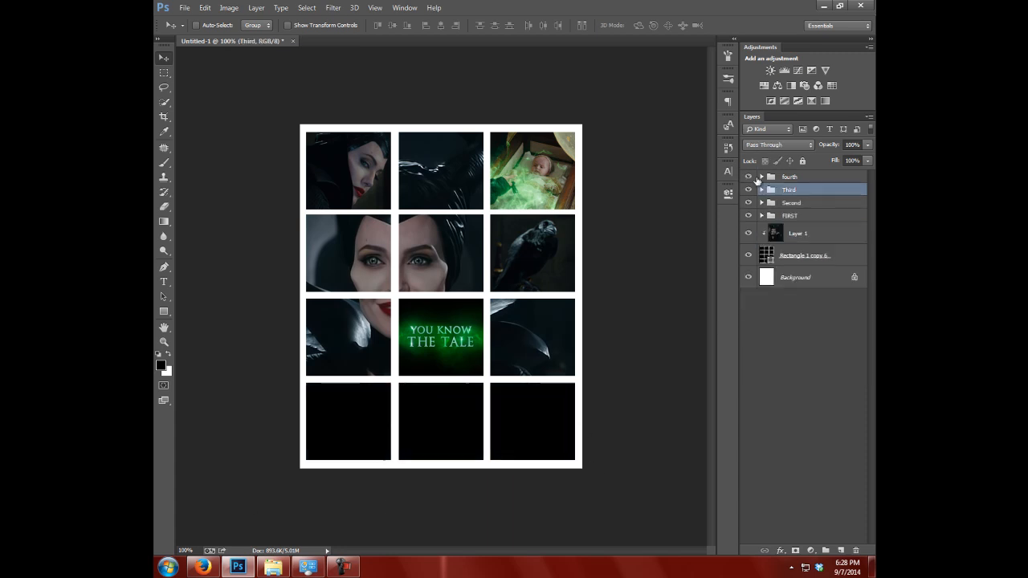
Step: Expand the fourth group and select a bottom-row Rectangle 1 copy 5 box layer
click(761, 177)
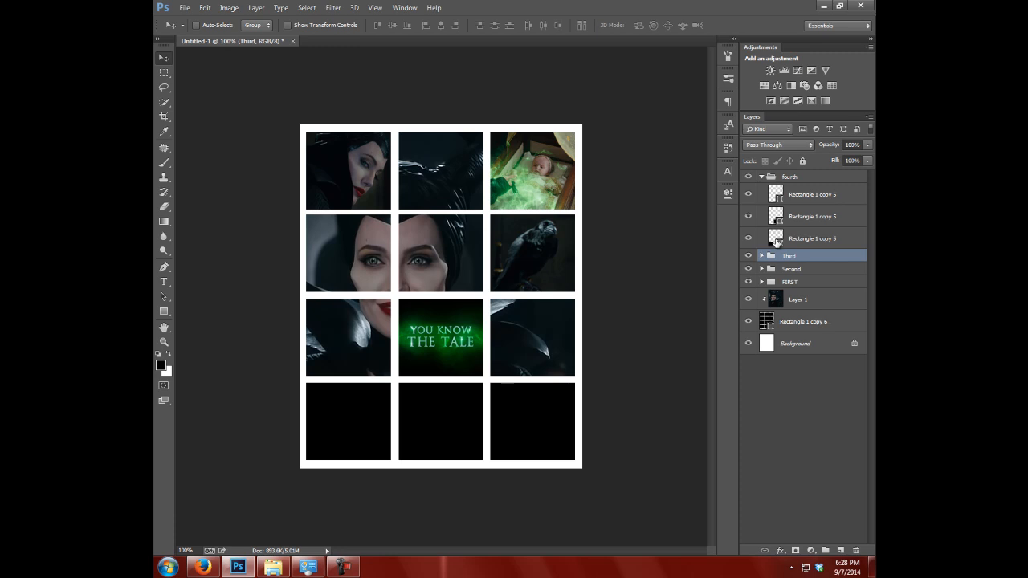
click(811, 237)
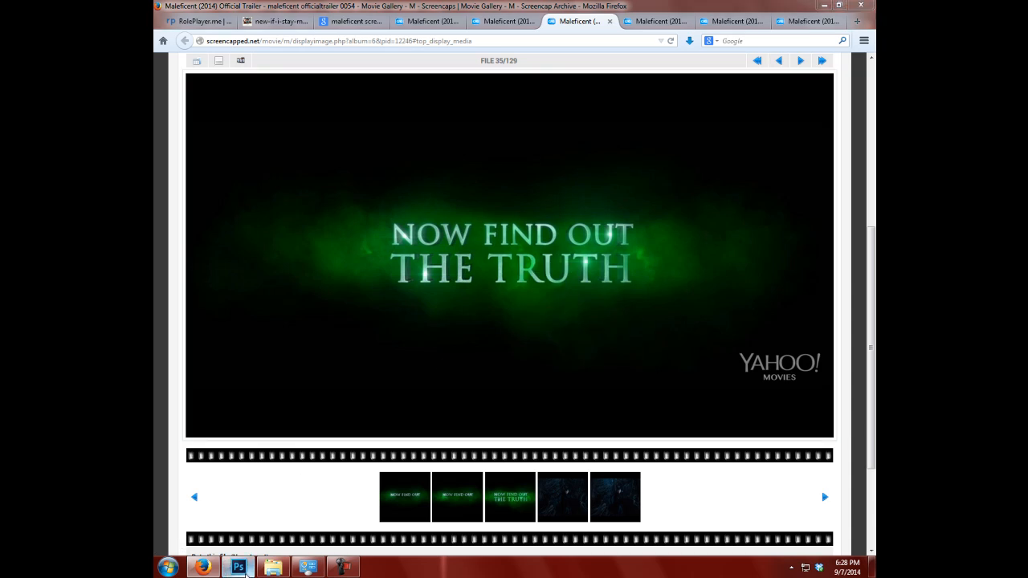
Step: Copy the 'Now Find Out The Truth' title-card still from its Firefox tab
click(237, 567)
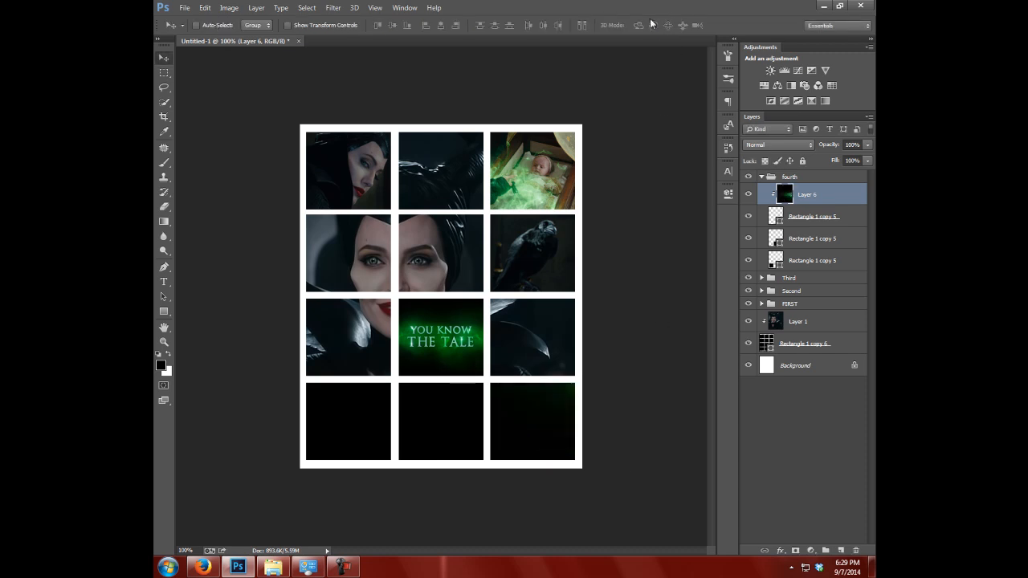
mouse_move(688, 119)
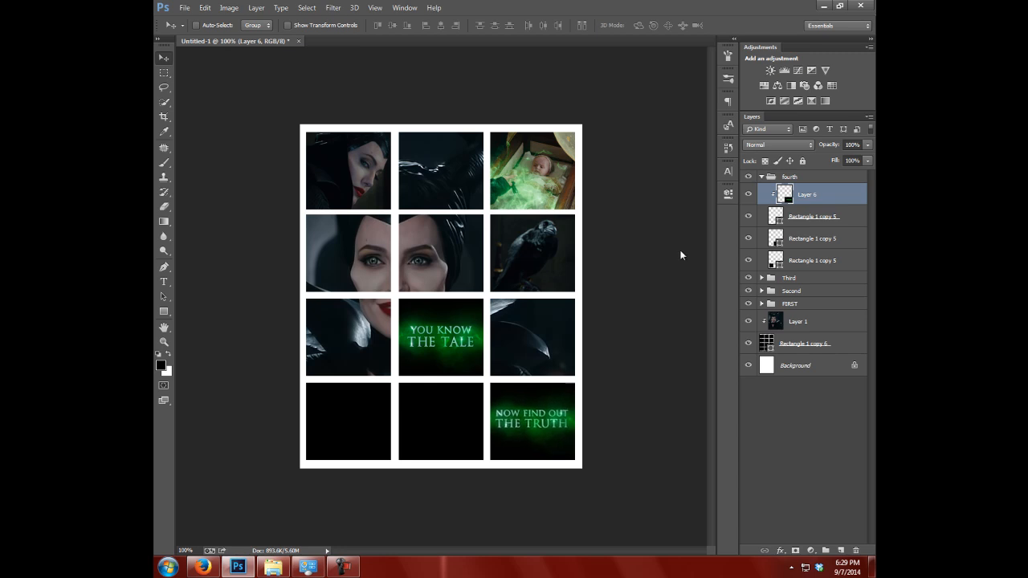
Step: Hide Layer 6, the Now Find Out The Truth still, revealing the portrait
click(748, 240)
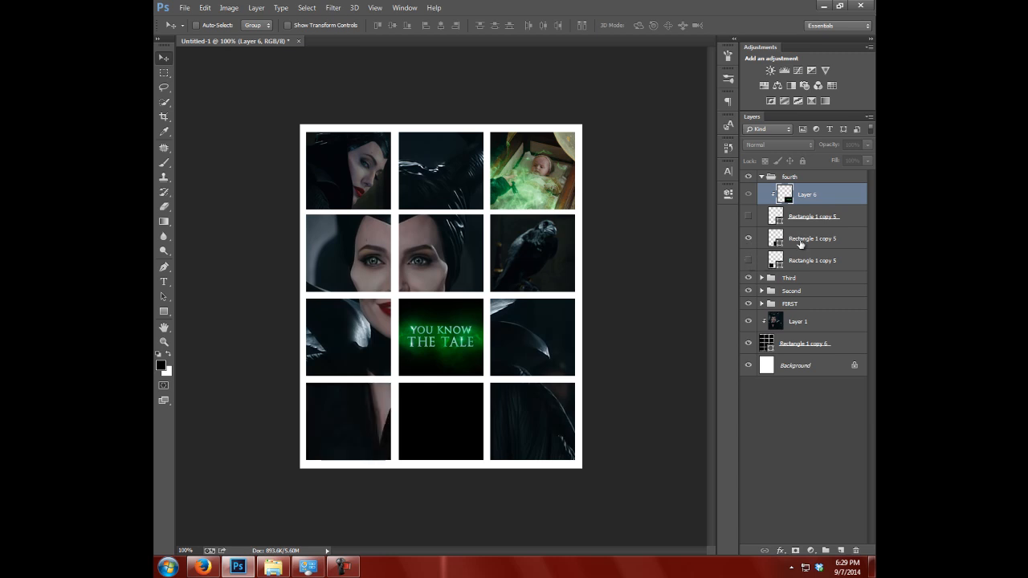
Step: Select the bottom-centre box layer, then copy the shushing Maleficent still (file 103/129)
click(812, 238)
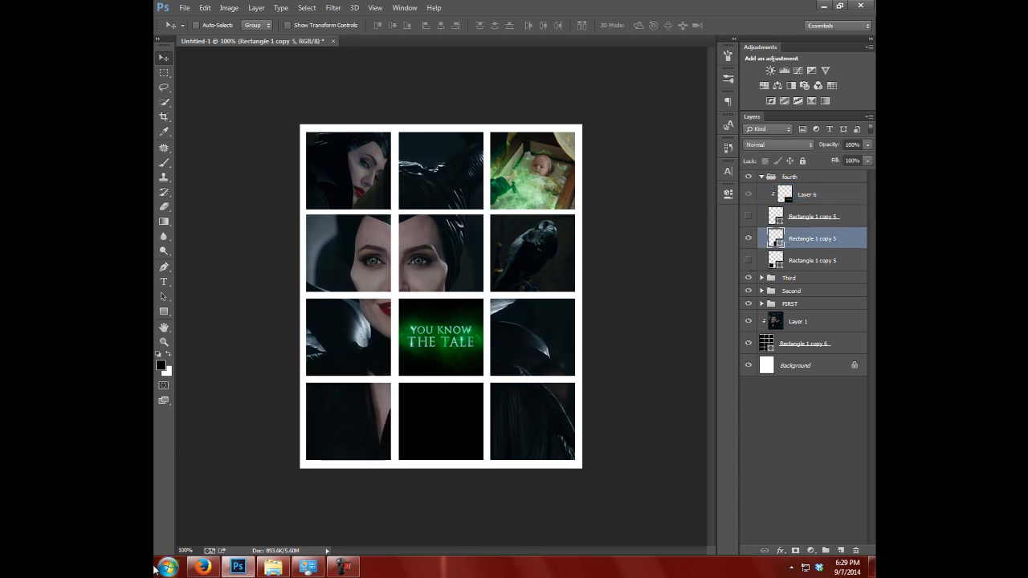
click(203, 567)
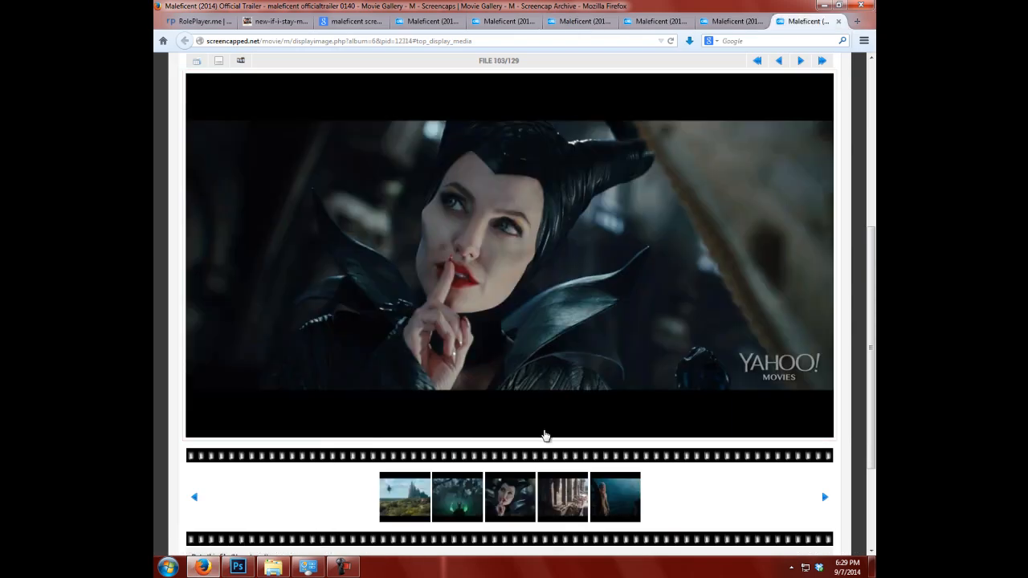
click(510, 257)
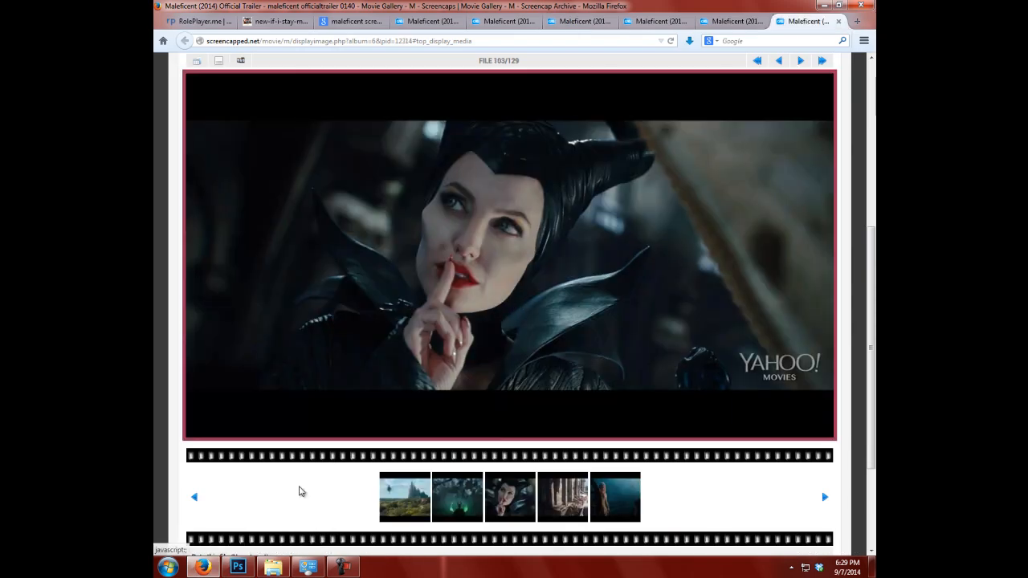
click(238, 567)
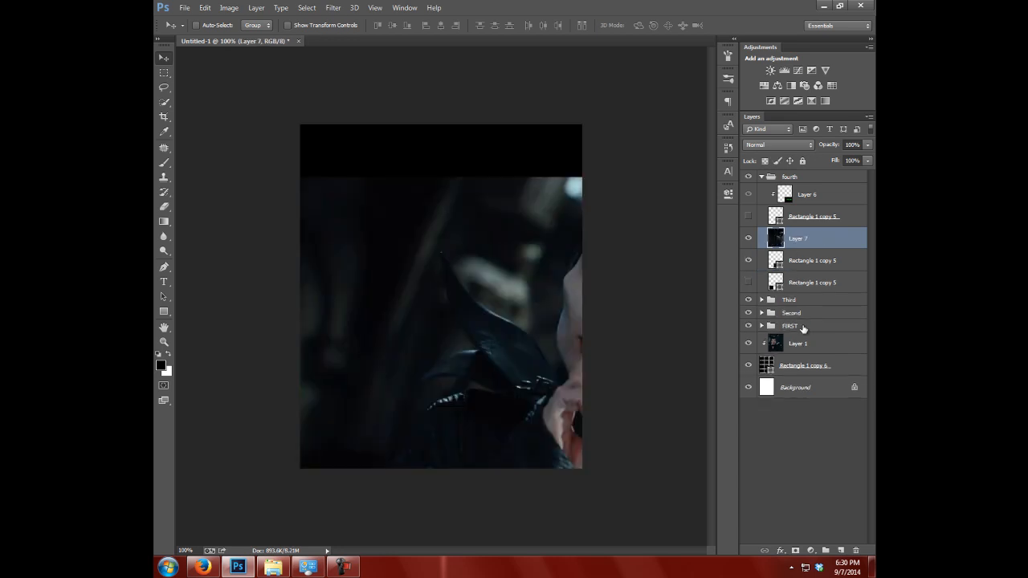
Step: Clip Layer 7 into the bottom-centre box, compare with the reference poster, collapse the group
right_click(797, 238)
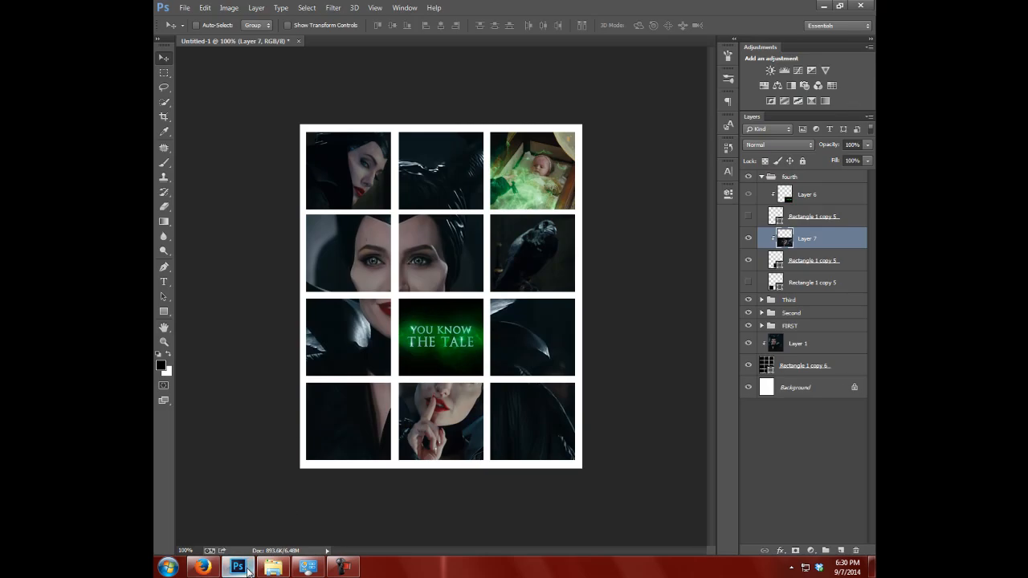
click(203, 567)
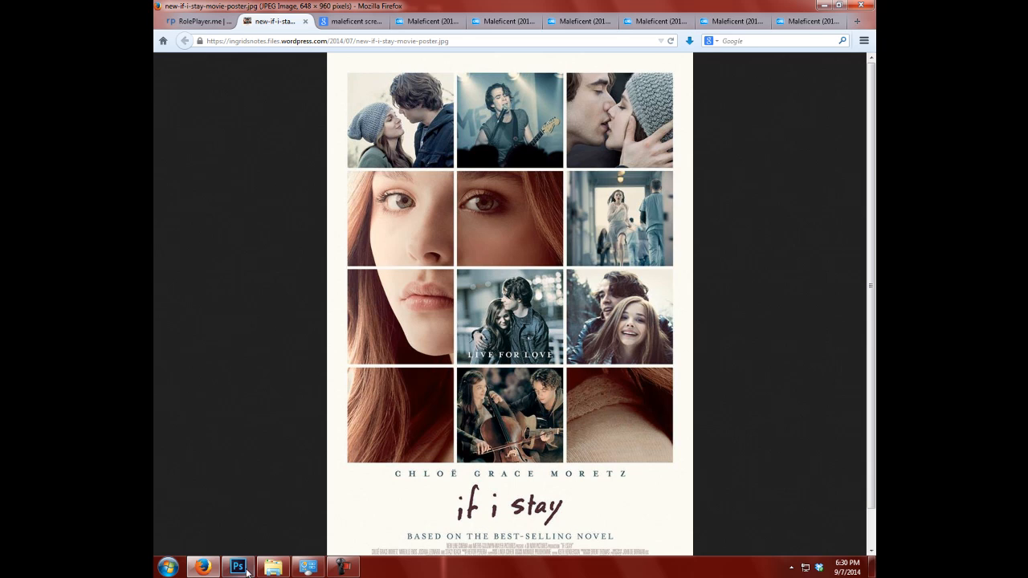
click(237, 568)
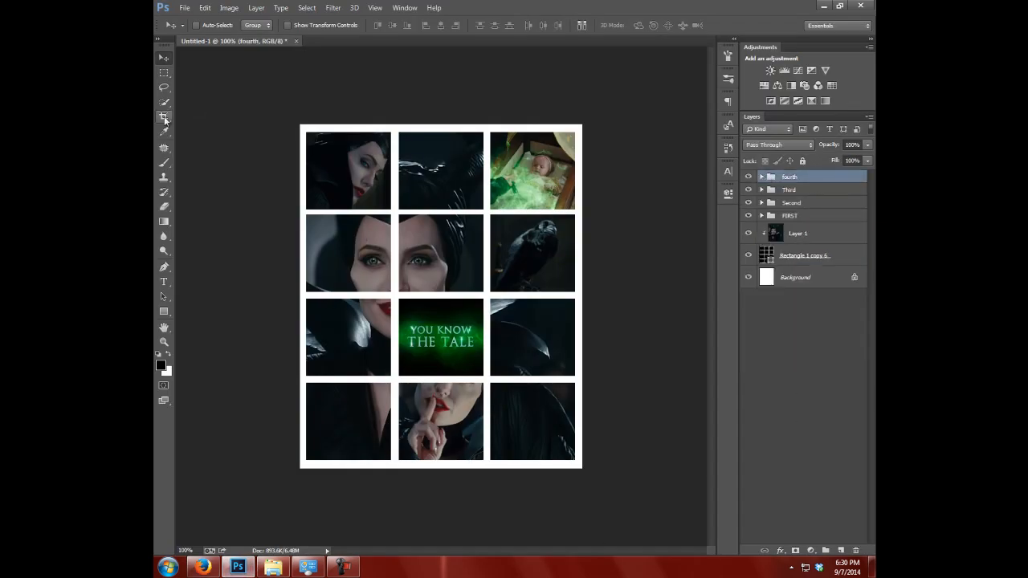
Step: Drag the Crop tool's bottom edge down and commit, adding a white strip
click(164, 116)
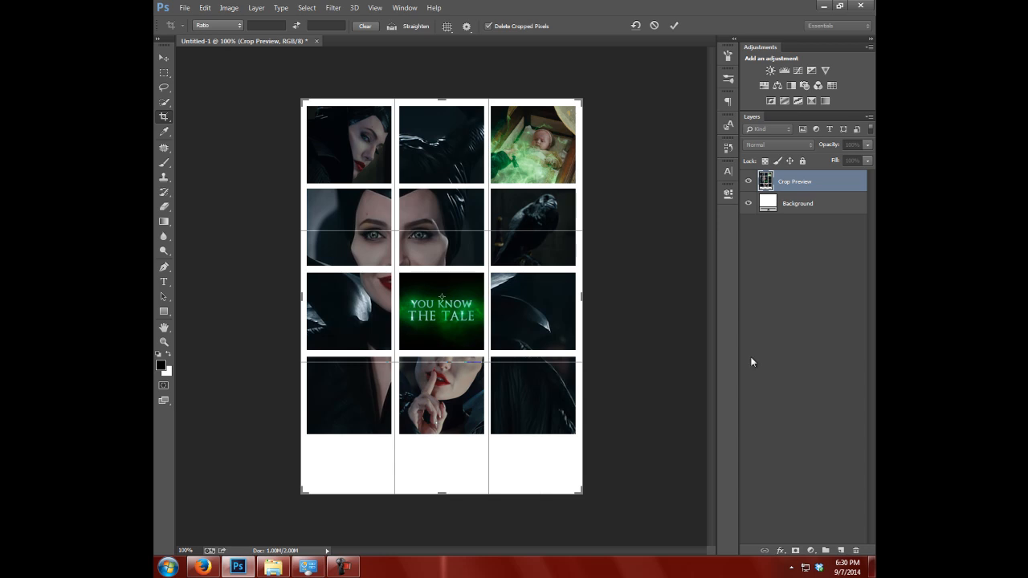
click(673, 25)
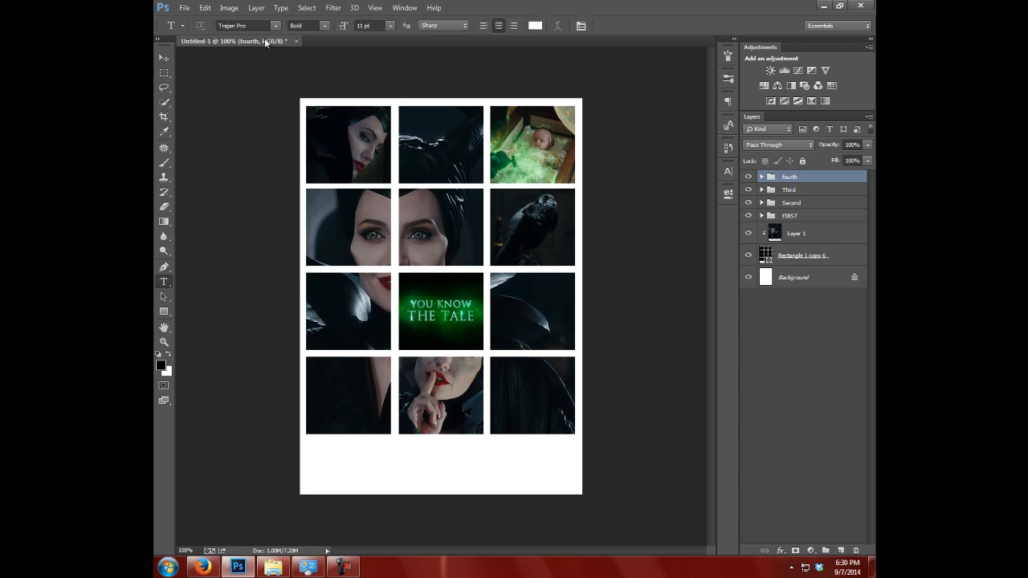
Step: Choose Xtreem Fat Demo at 48 pt and start a type layer below the grid
click(276, 25)
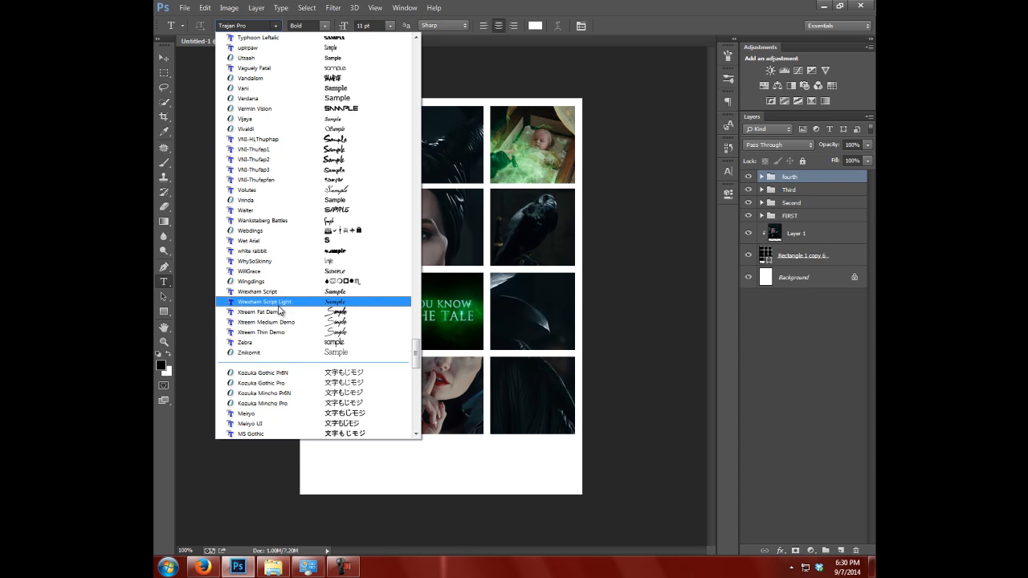
click(265, 312)
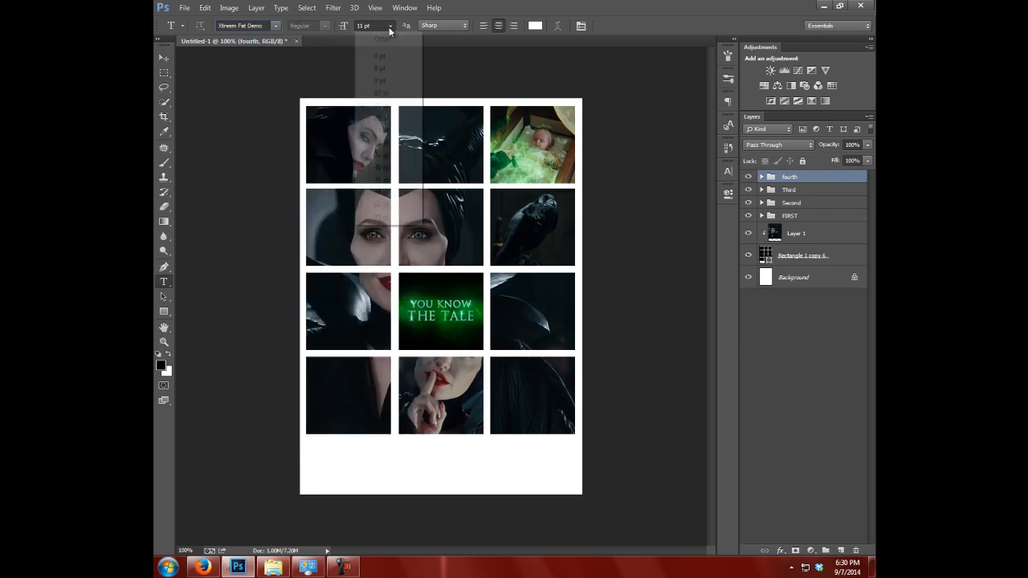
click(380, 92)
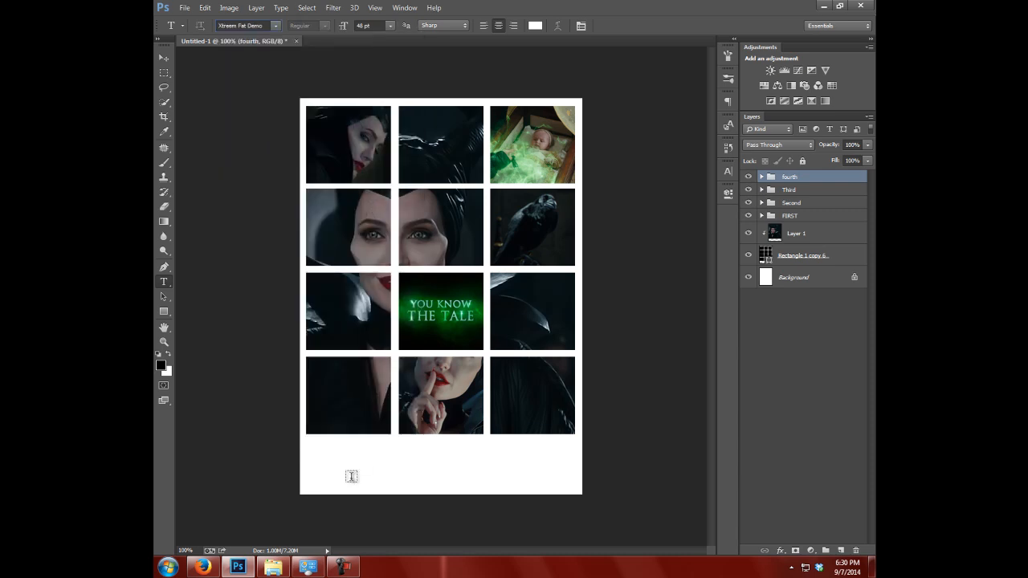
click(361, 468)
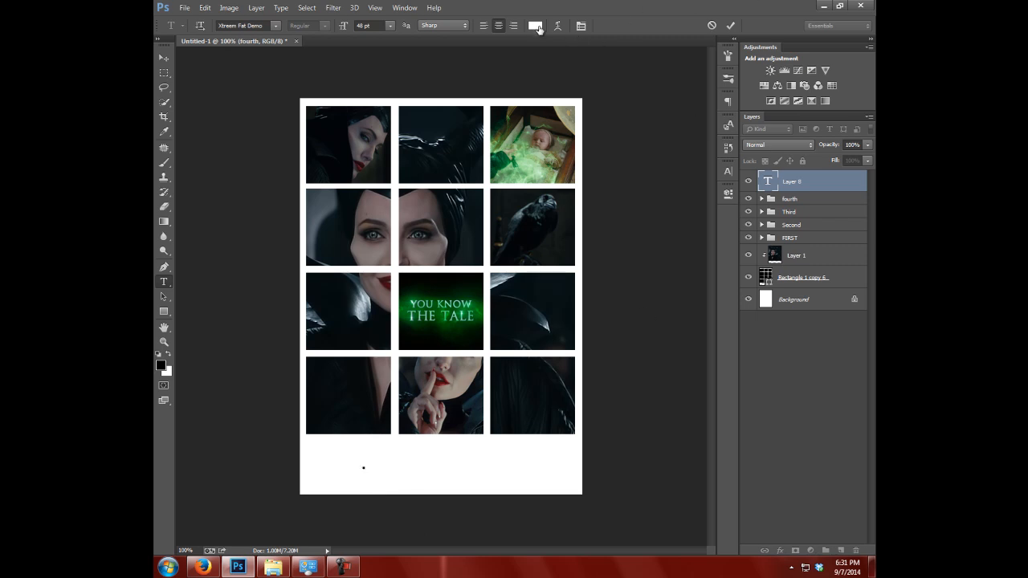
Step: Set the caption text colour to dark green #044b05
click(535, 25)
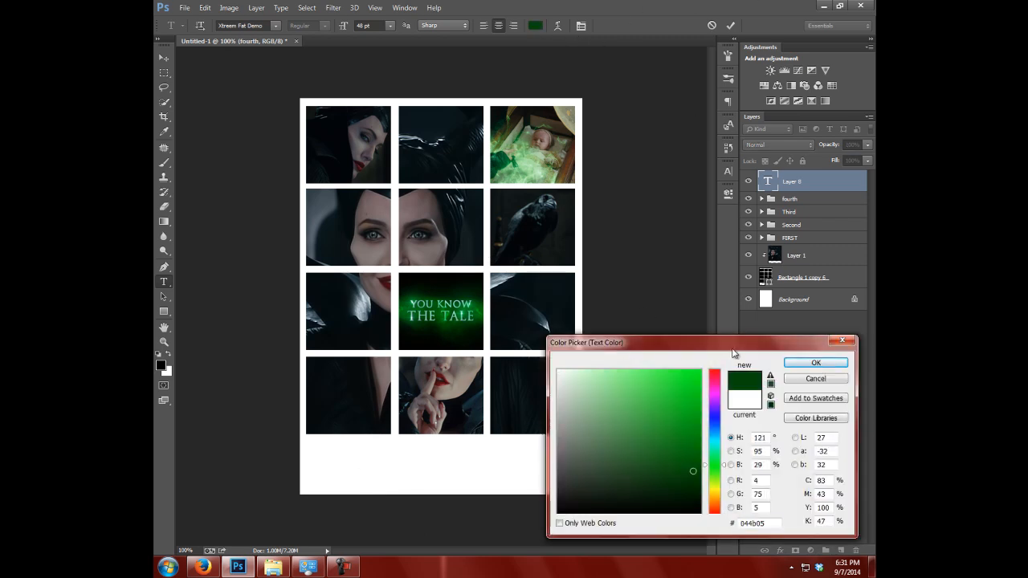
click(815, 363)
text(Tag this shit)
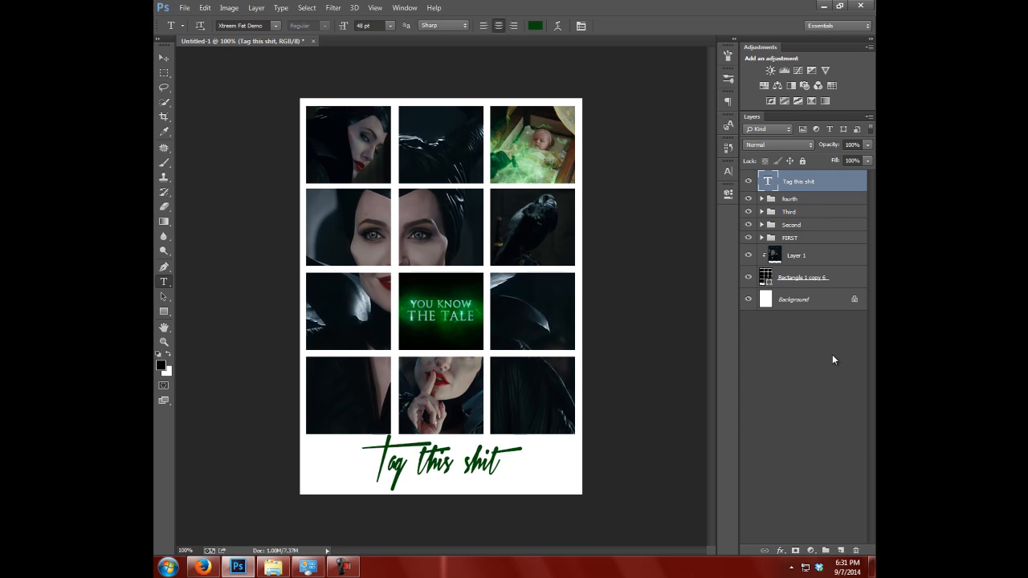
mouse_move(839, 368)
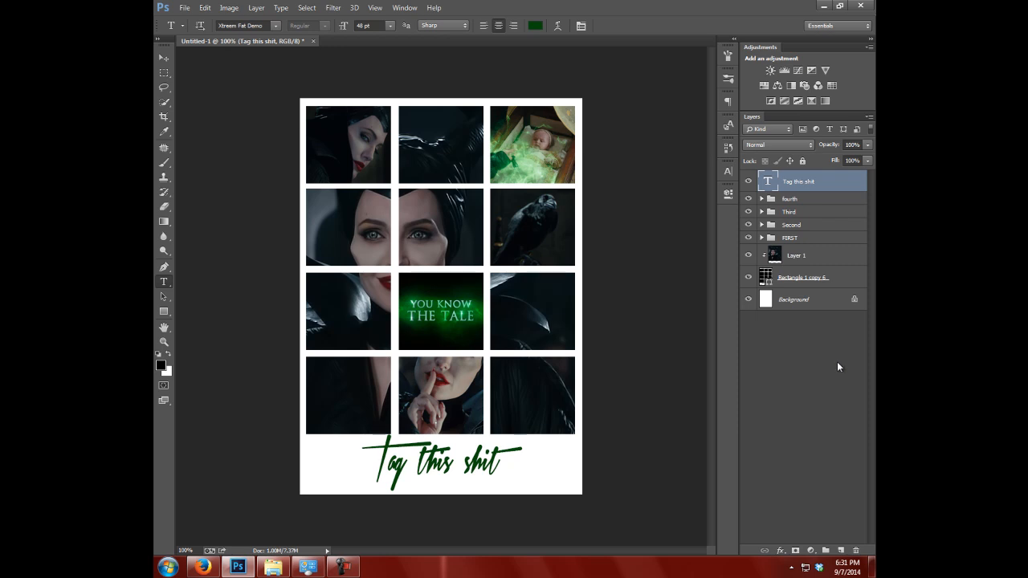